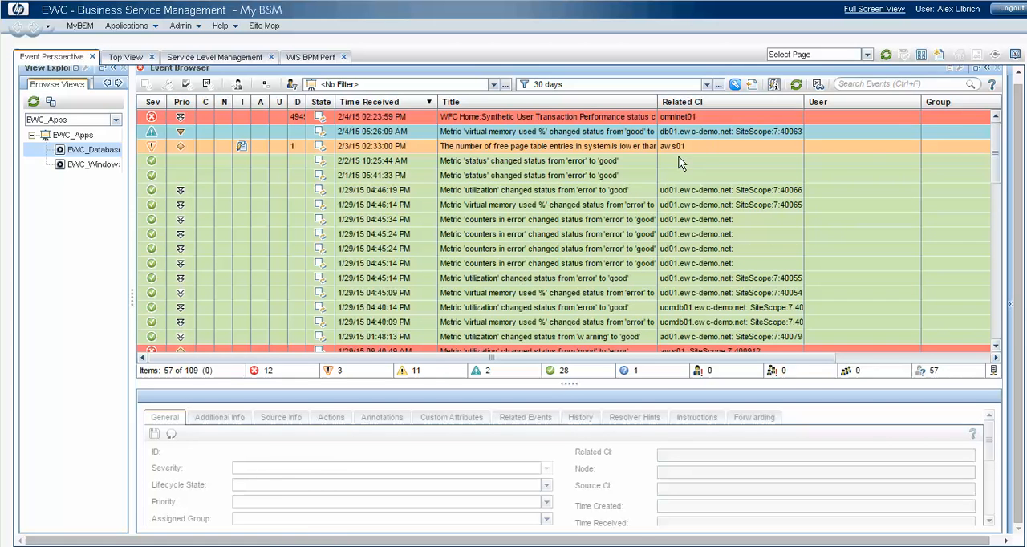
pyautogui.moveTo(720, 87)
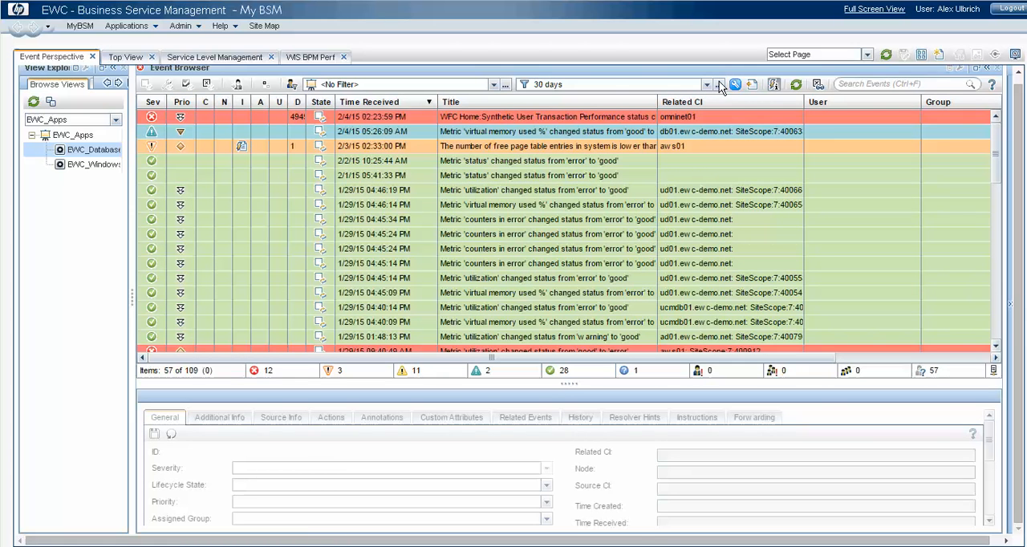
pyautogui.moveTo(564, 94)
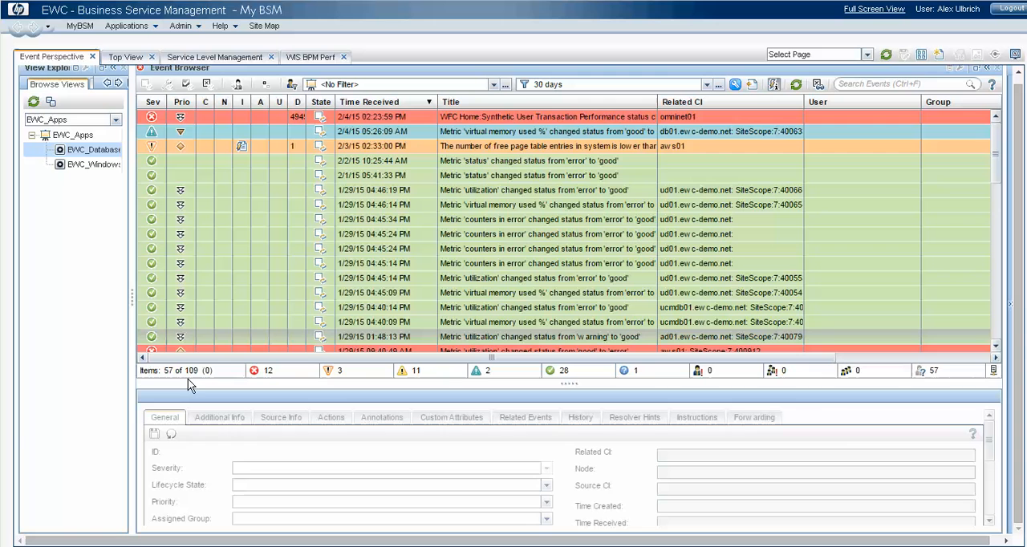
pyautogui.moveTo(670, 163)
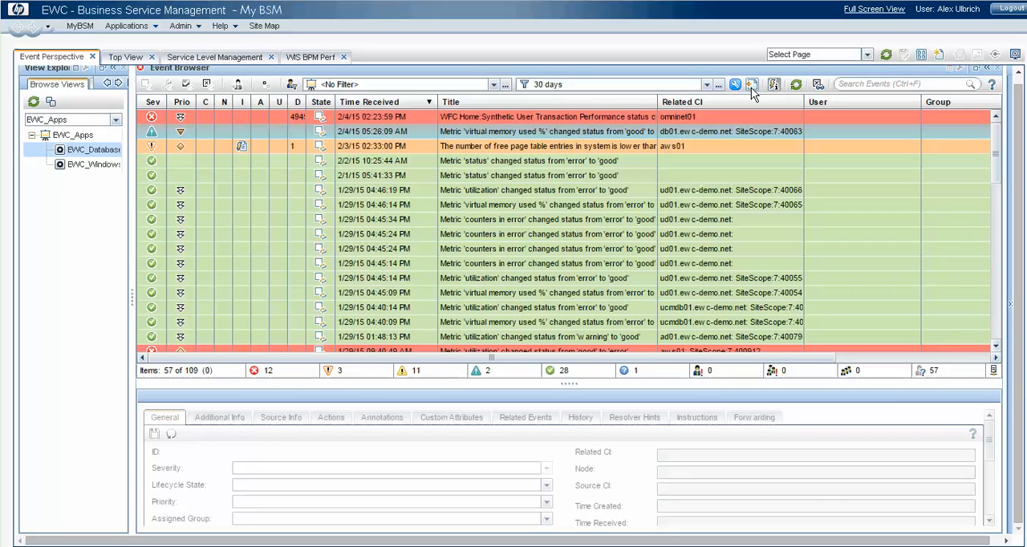
pyautogui.moveTo(671, 197)
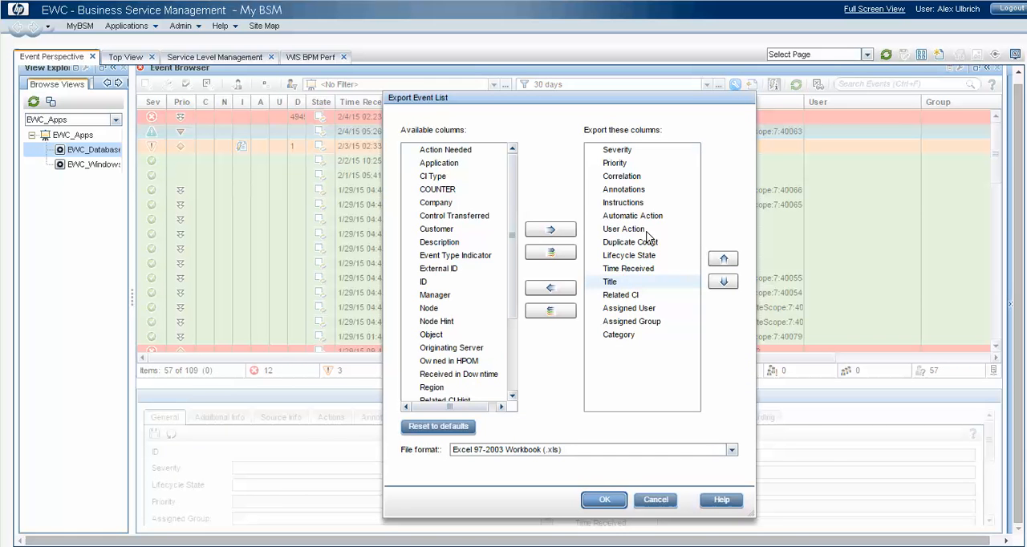
# Clear the export list and add Severity, Duplicate Count, Lifecycle State and Time Received.
pyautogui.click(549, 311)
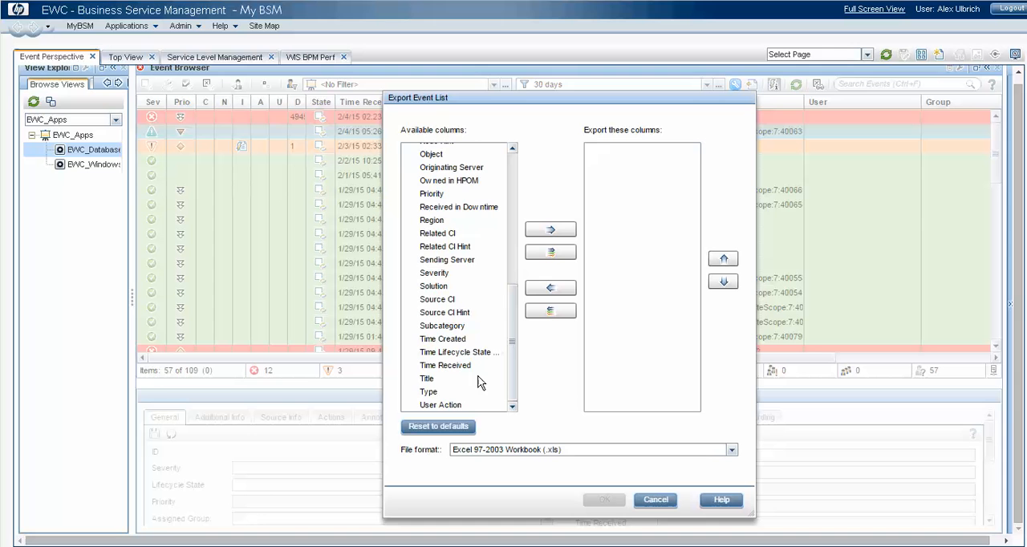
pyautogui.click(434, 273)
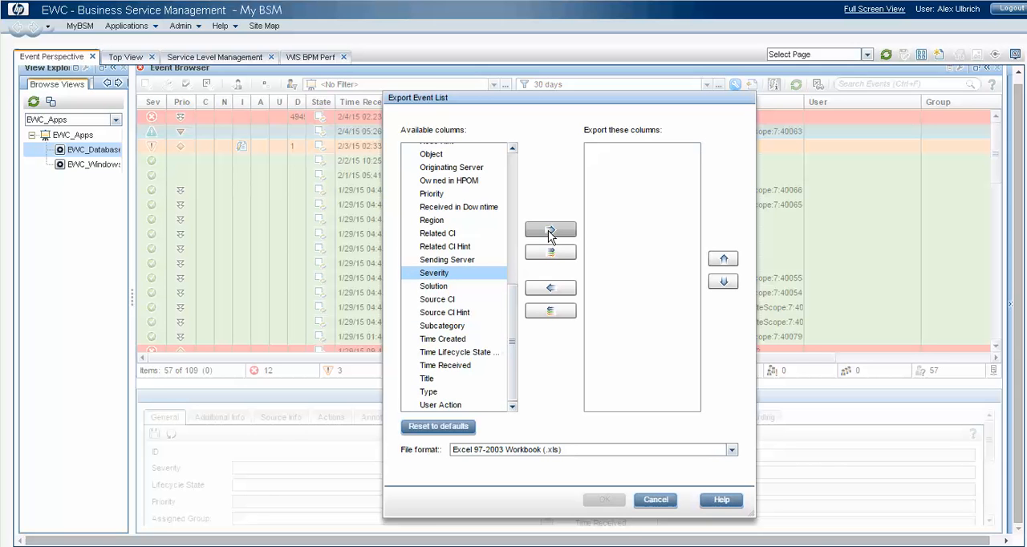
pyautogui.click(550, 229)
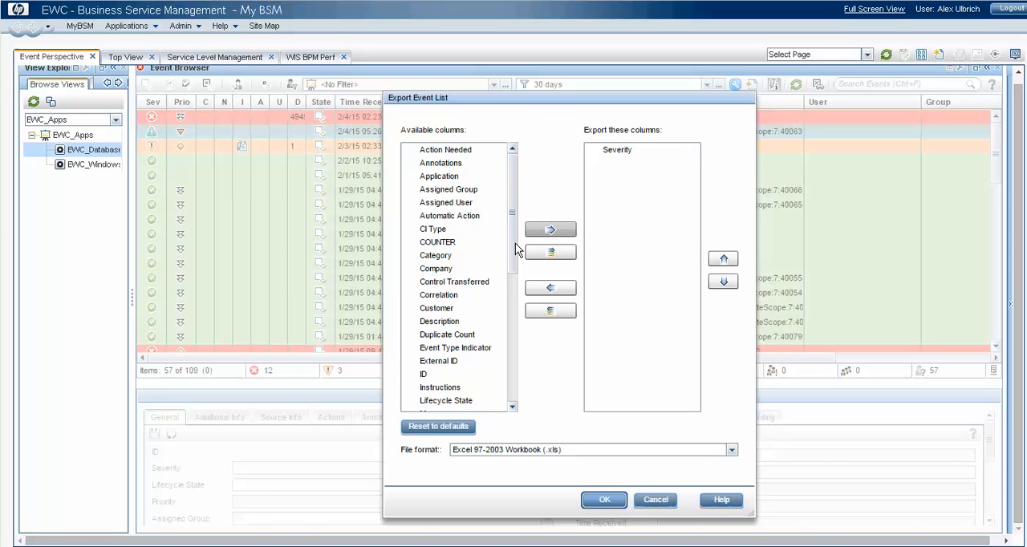
pyautogui.click(447, 334)
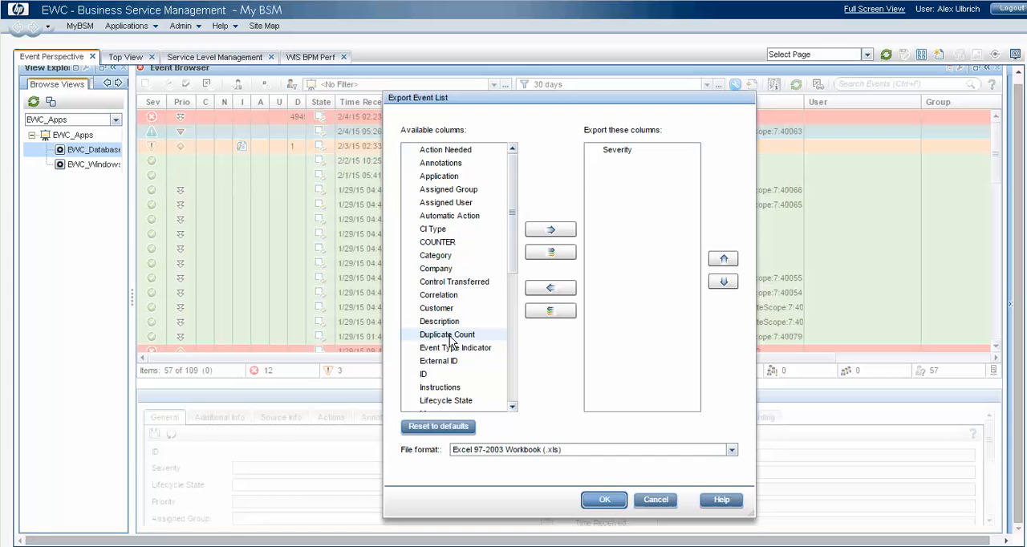
pyautogui.click(550, 229)
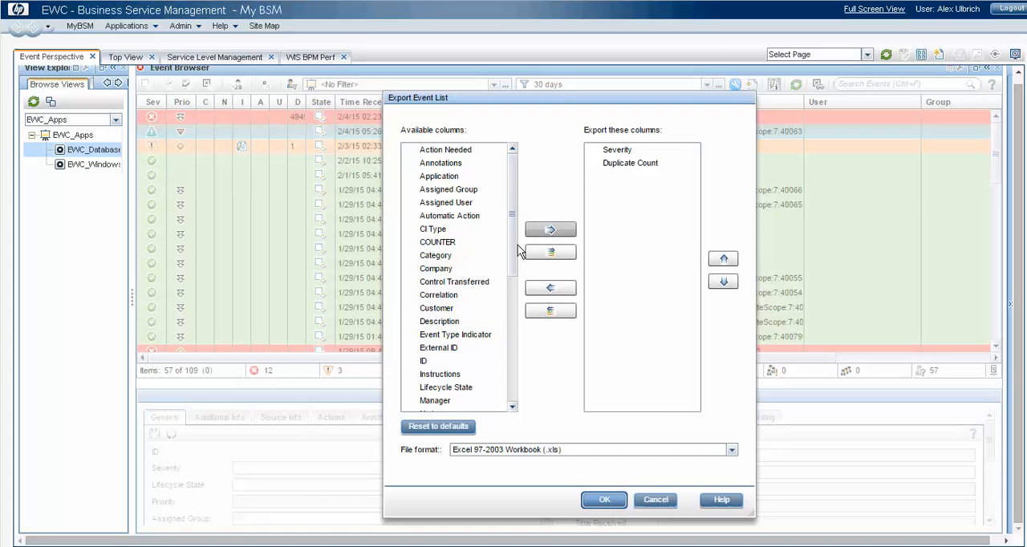
pyautogui.scroll(-3)
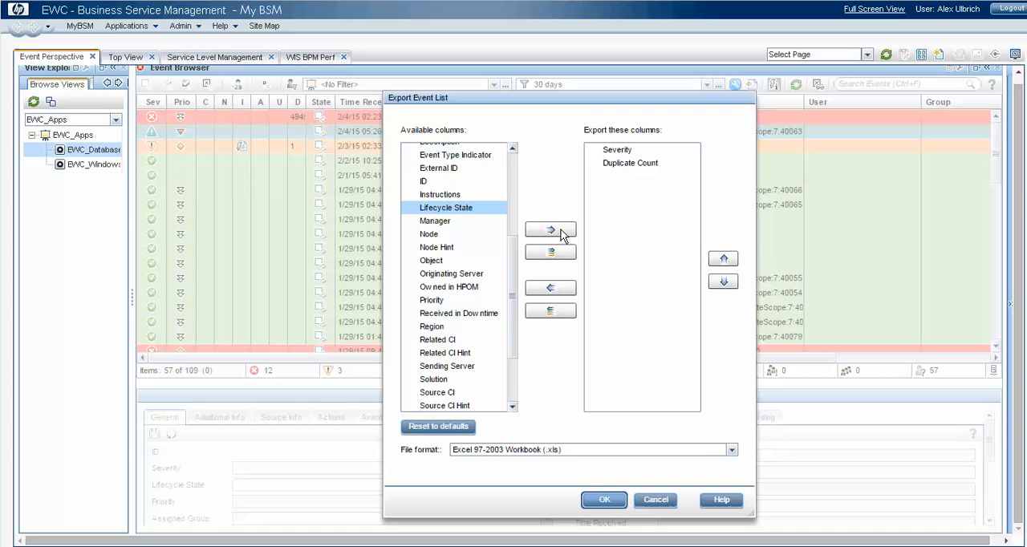
pyautogui.click(550, 229)
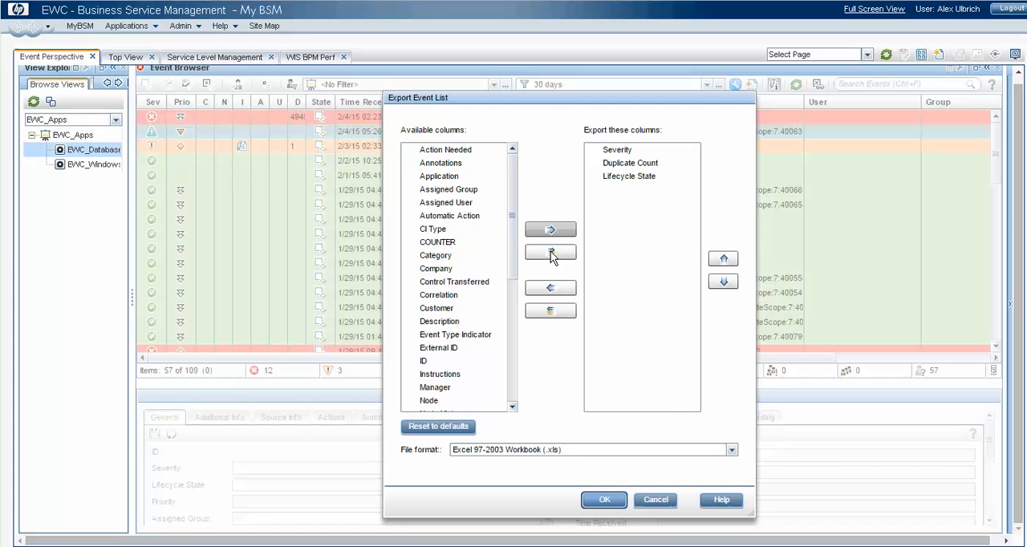
pyautogui.scroll(-3)
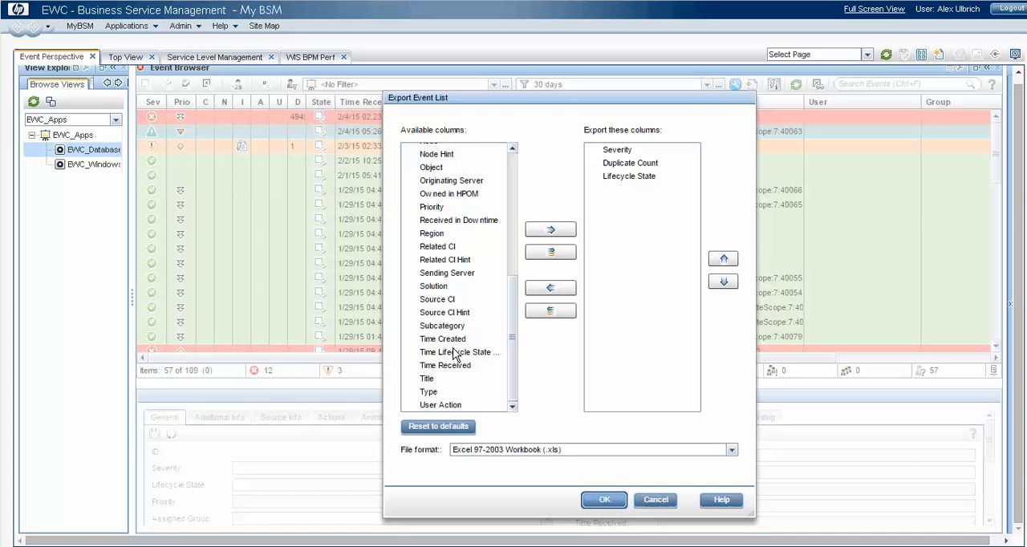
pyautogui.click(446, 365)
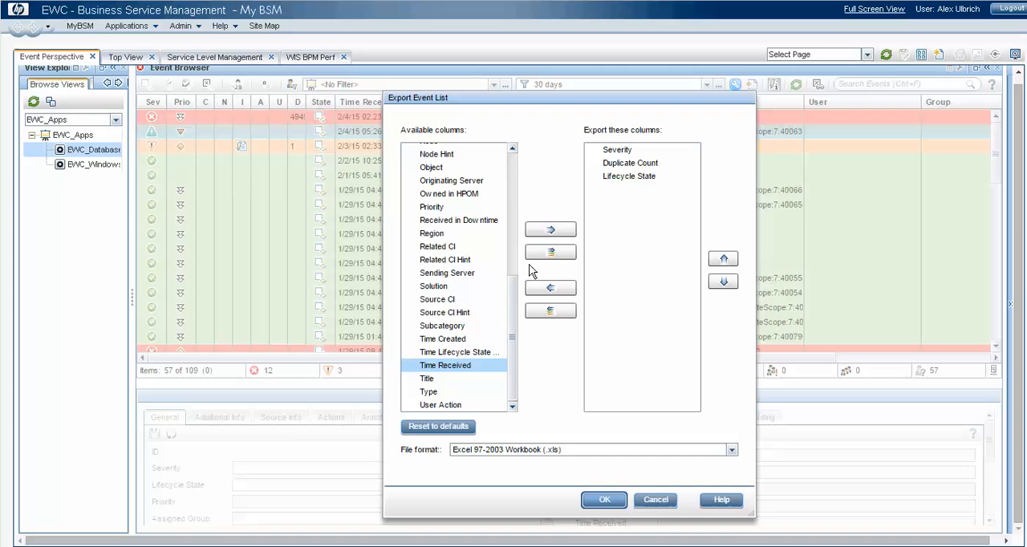
pyautogui.click(550, 229)
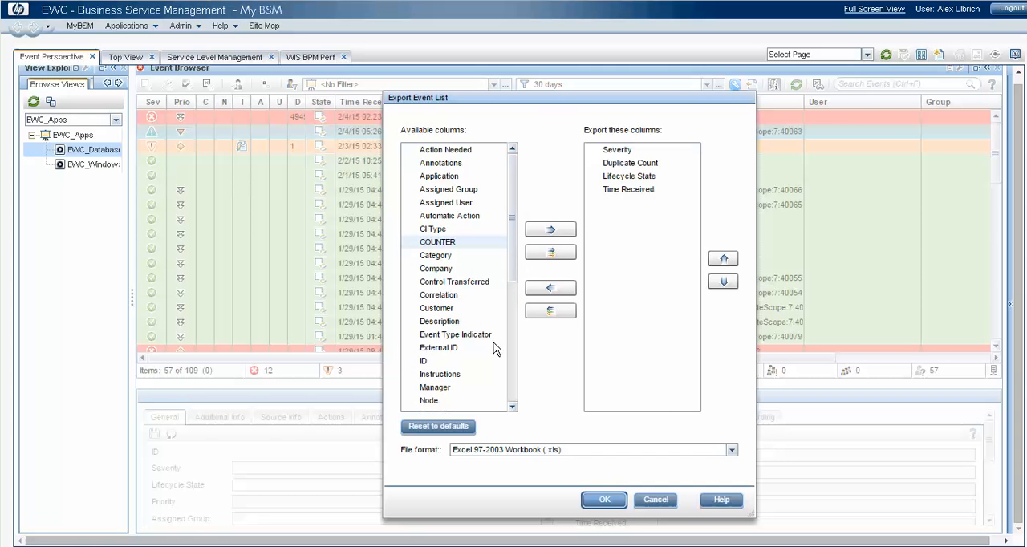
# Add Title, Node, Object and Application to the exported columns.
pyautogui.scroll(-3)
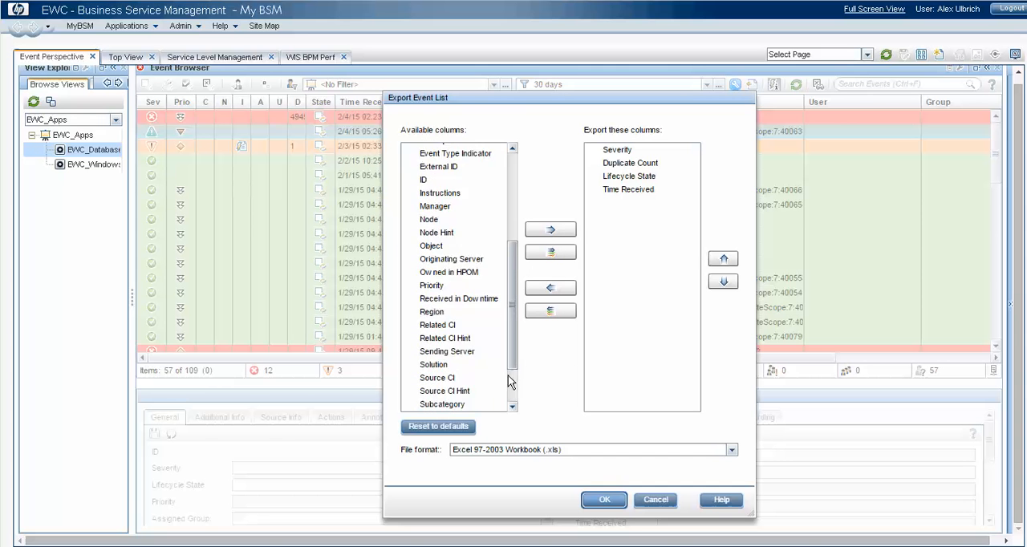
pyautogui.scroll(-3)
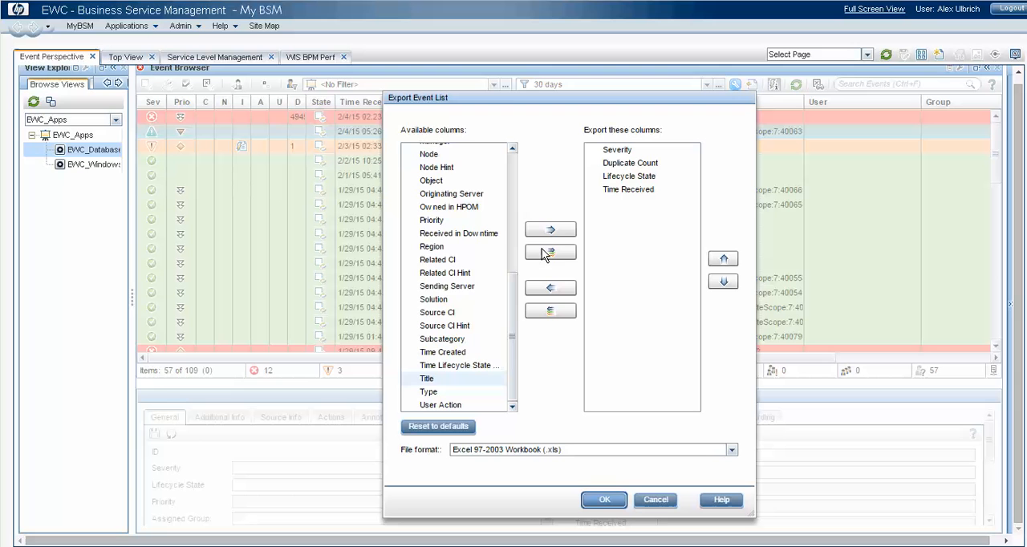
pyautogui.click(550, 230)
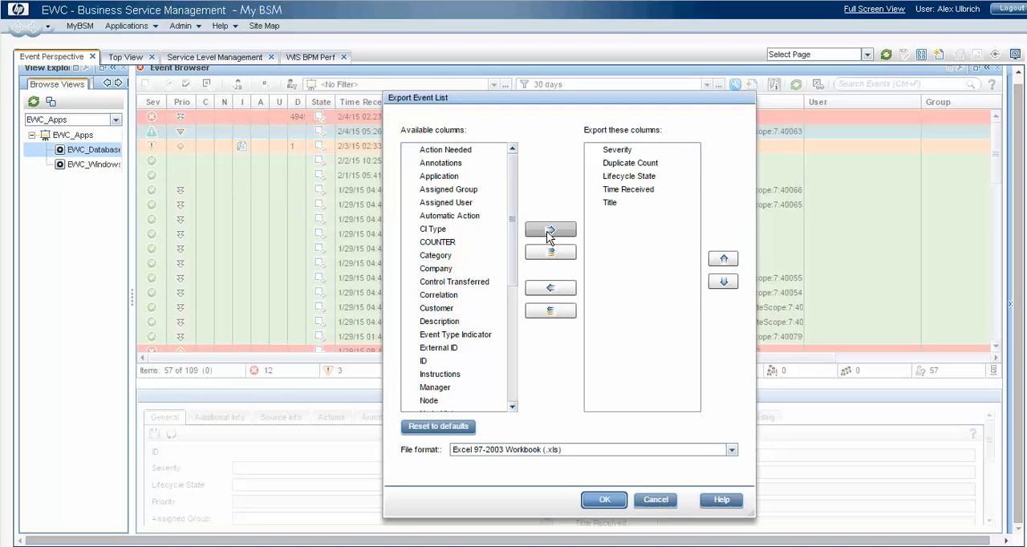
pyautogui.click(428, 401)
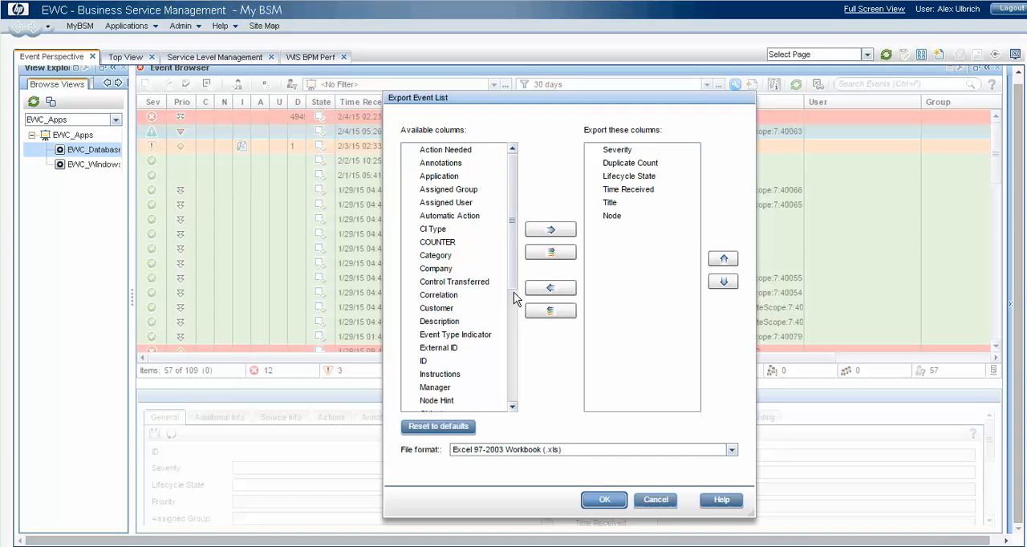
pyautogui.scroll(-3)
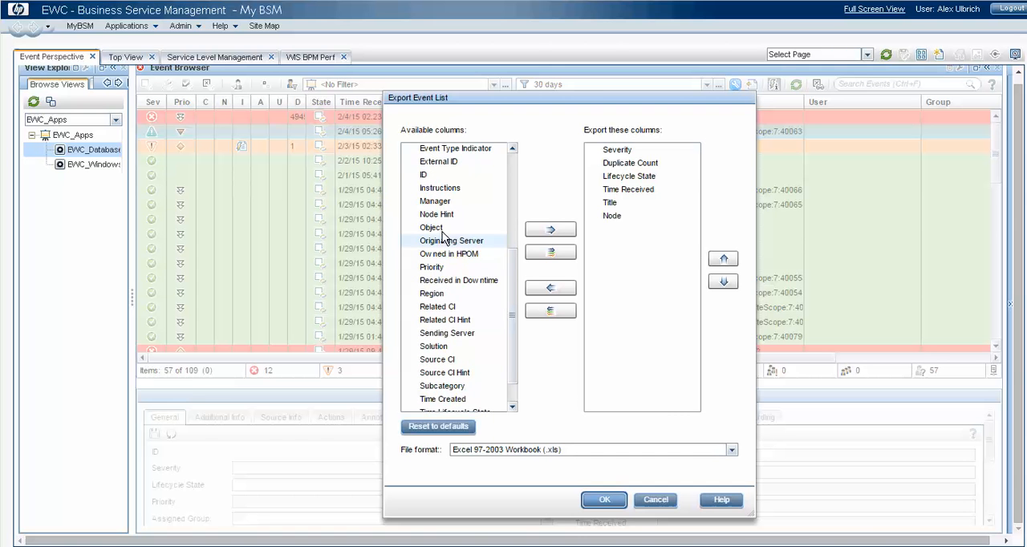
pyautogui.click(549, 229)
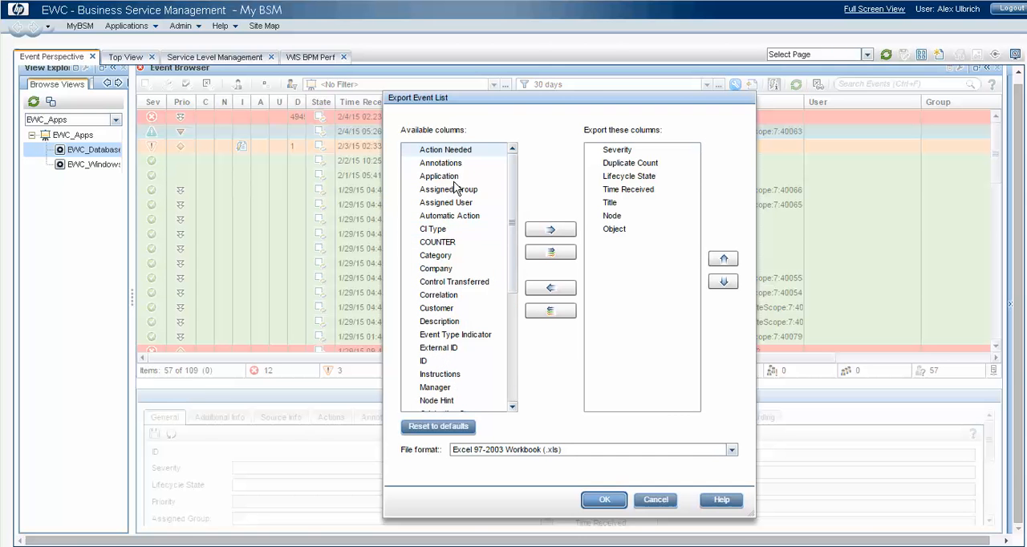
pyautogui.click(439, 176)
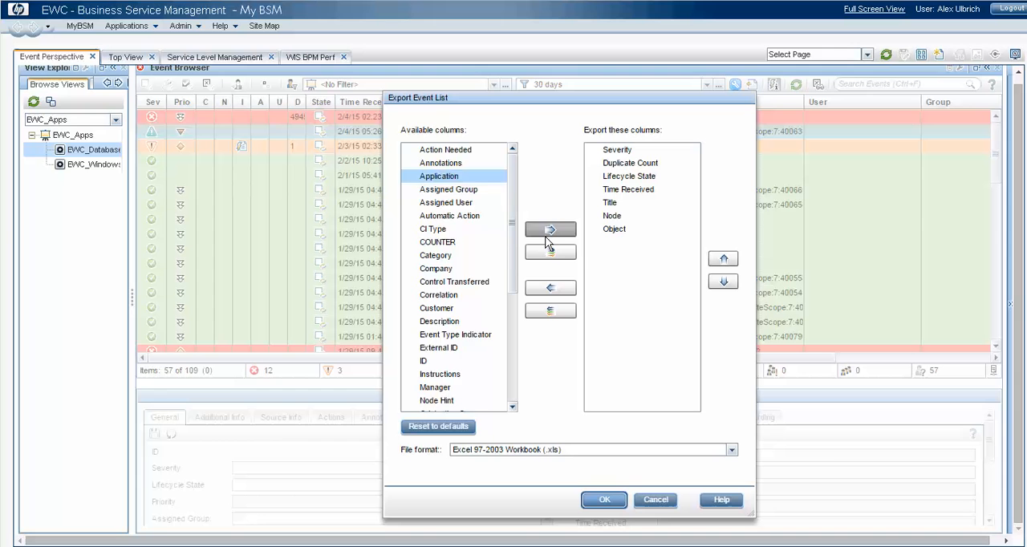
pyautogui.click(551, 229)
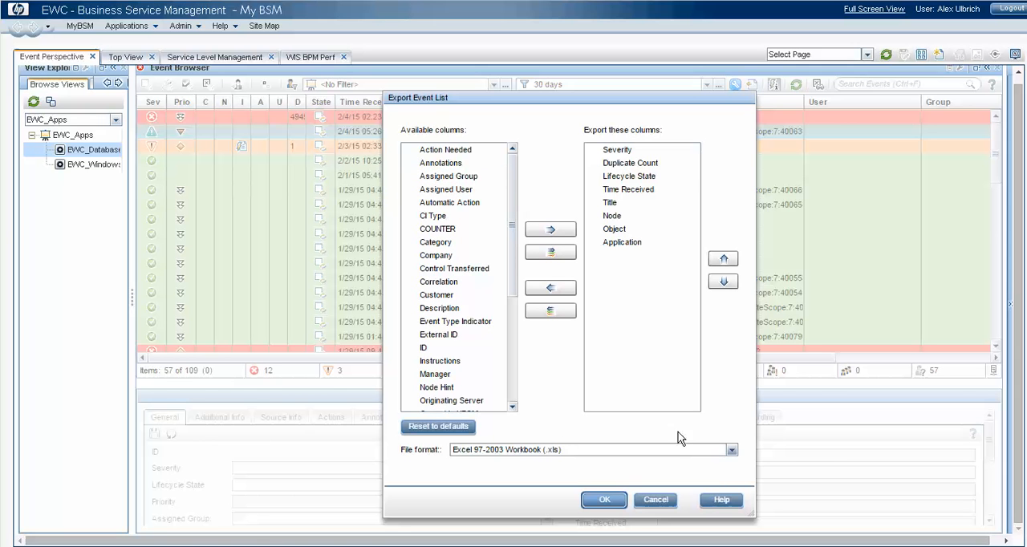
# Export the open events as an Excel 2007 .xlsx workbook, replacing the existing Event-List-Export.xlsx.
pyautogui.click(729, 449)
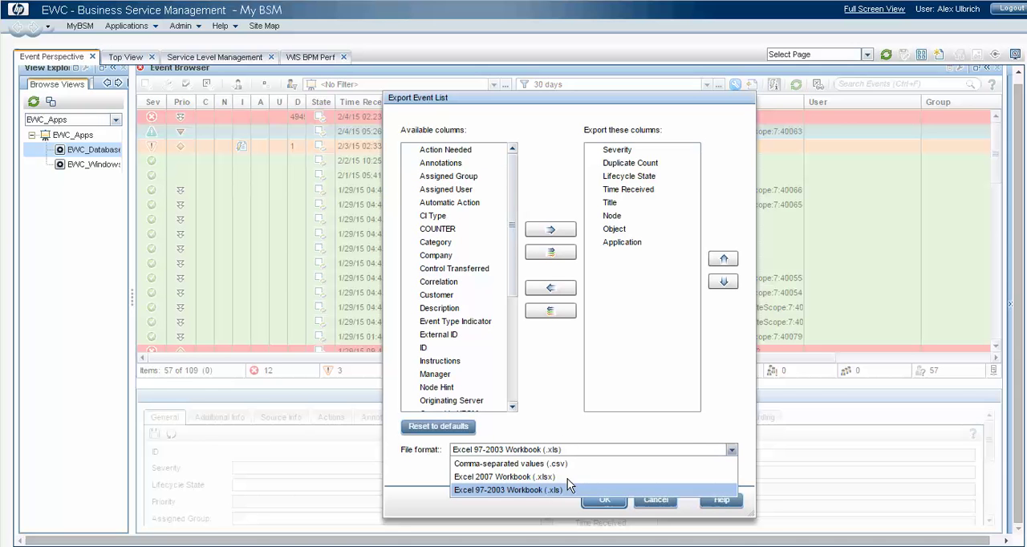
pyautogui.click(505, 477)
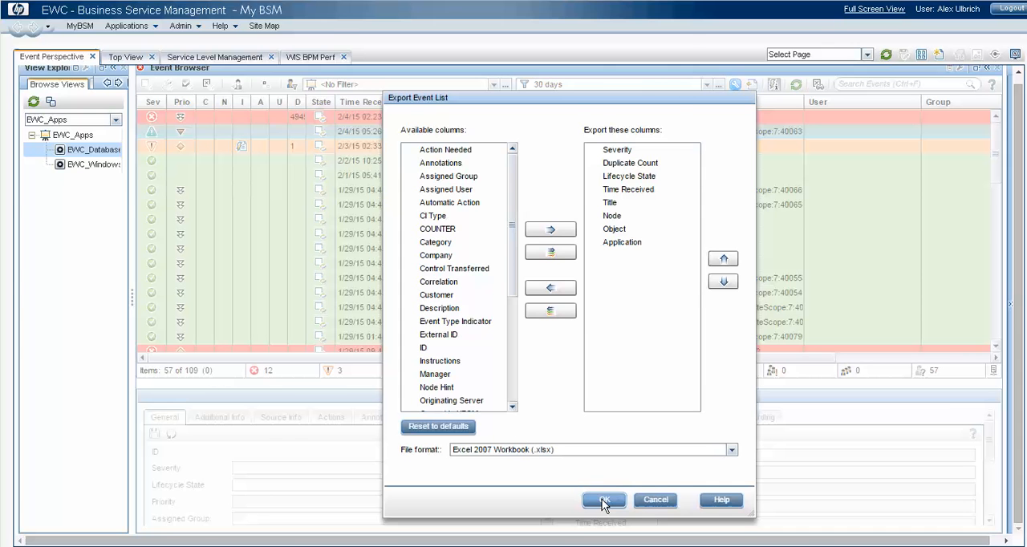
pyautogui.click(604, 500)
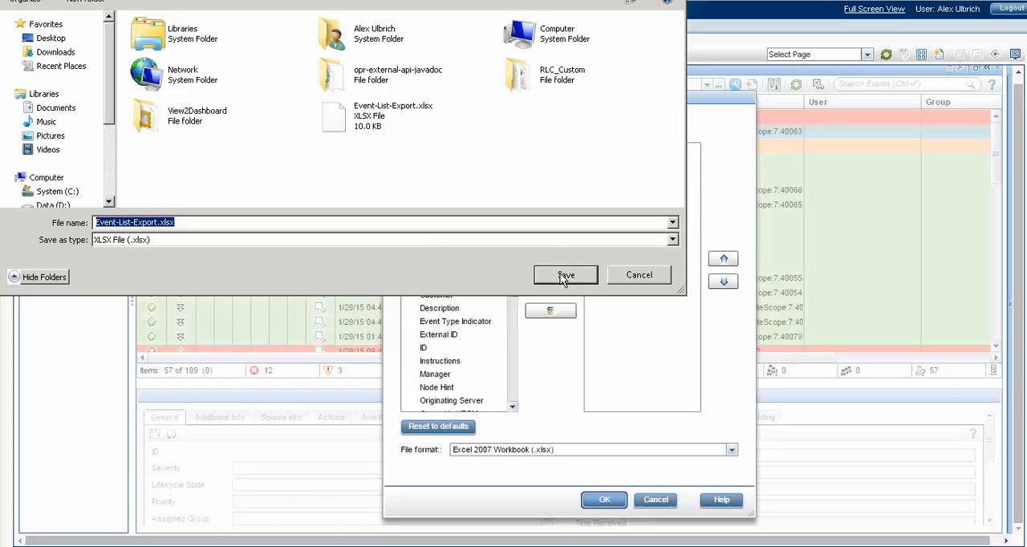
pyautogui.click(565, 274)
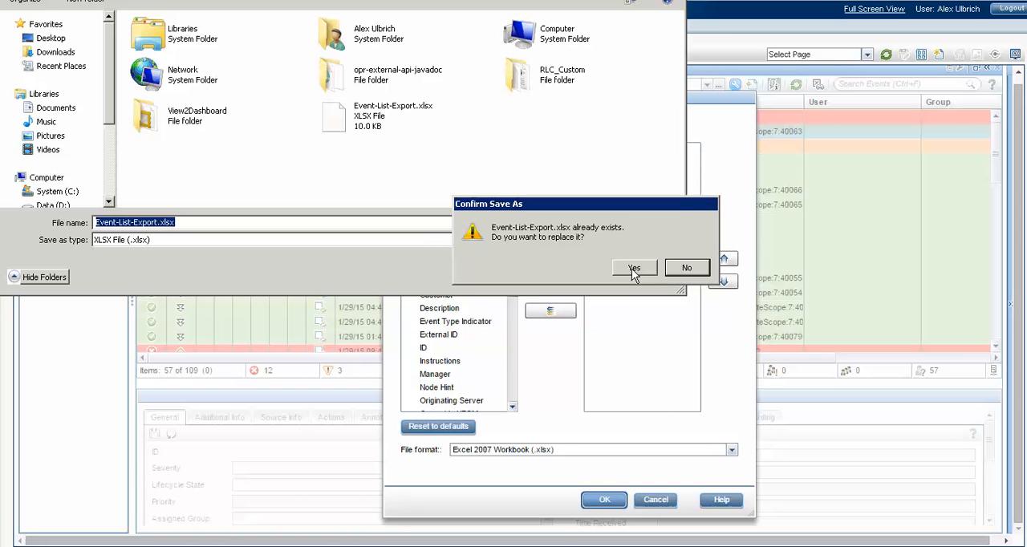
pyautogui.click(634, 267)
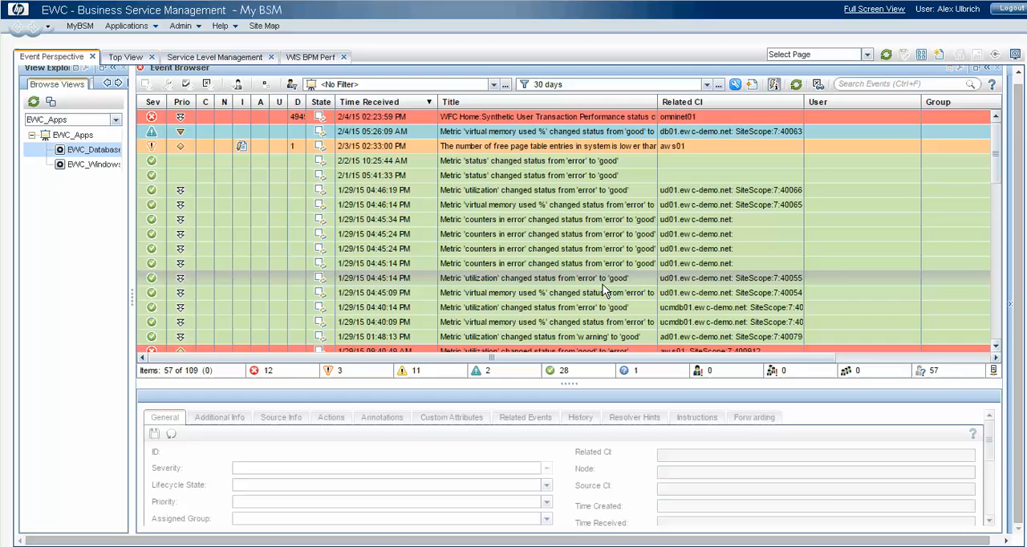
pyautogui.moveTo(473, 207)
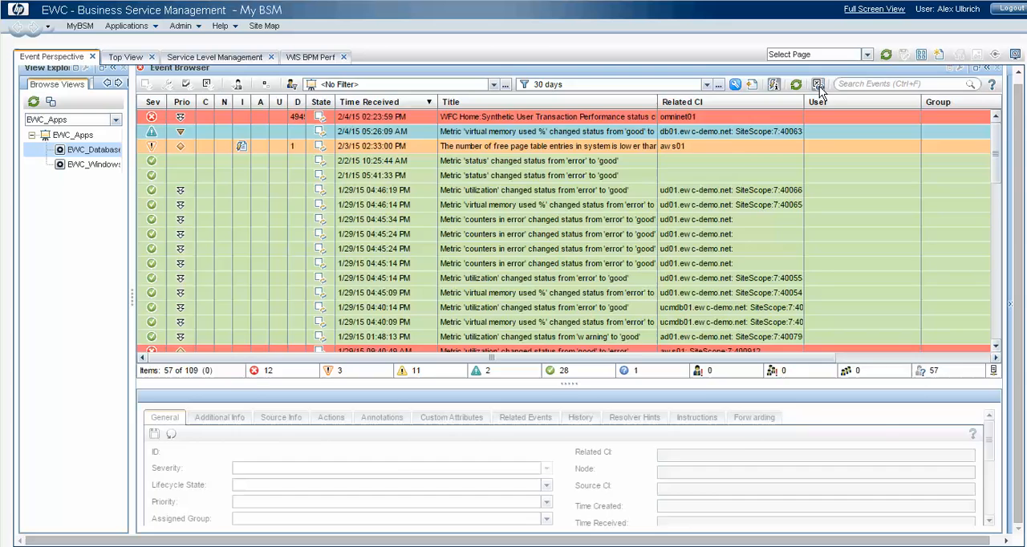
# In the Closed Events Browser choose a custom range starting January 1, 2015.
pyautogui.click(817, 84)
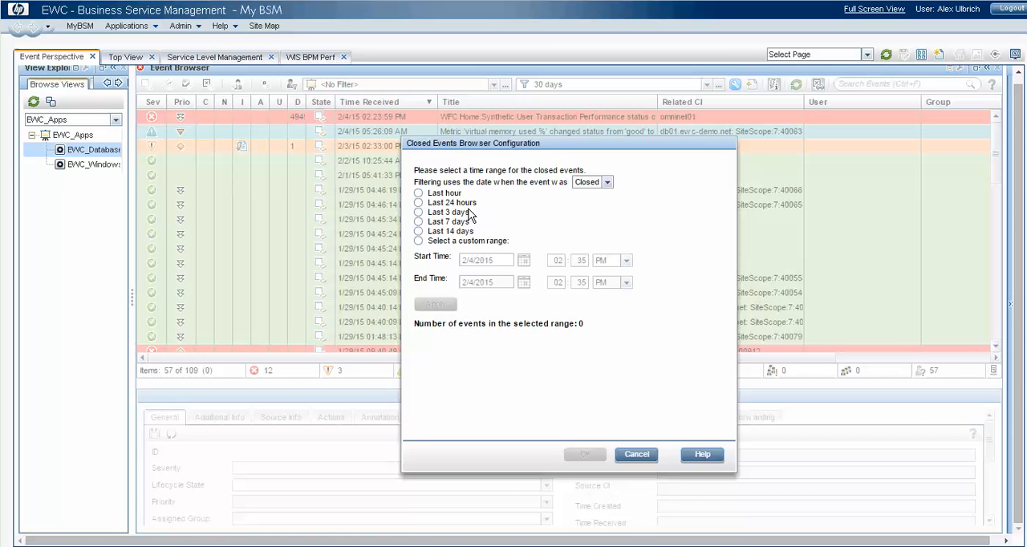
pyautogui.moveTo(487, 225)
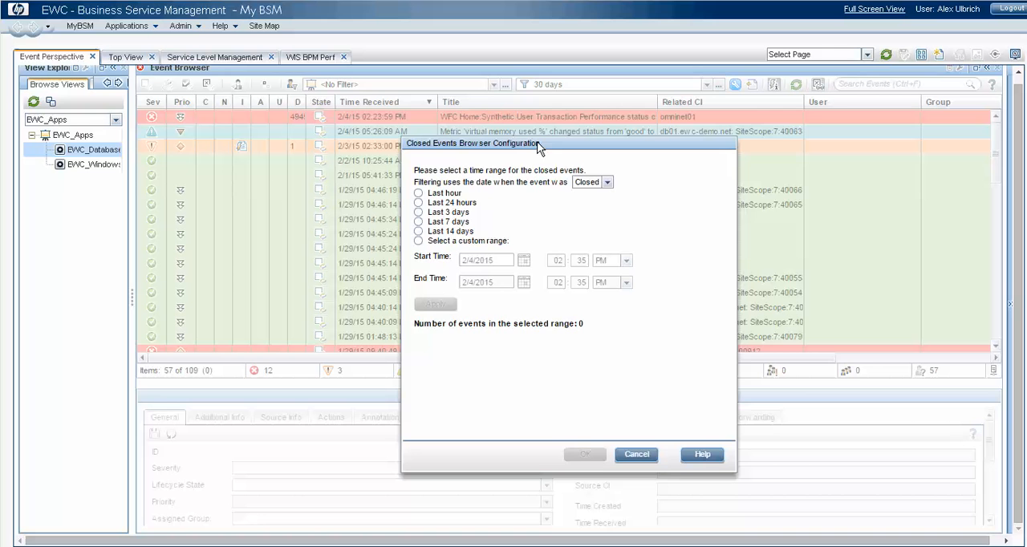
pyautogui.click(418, 231)
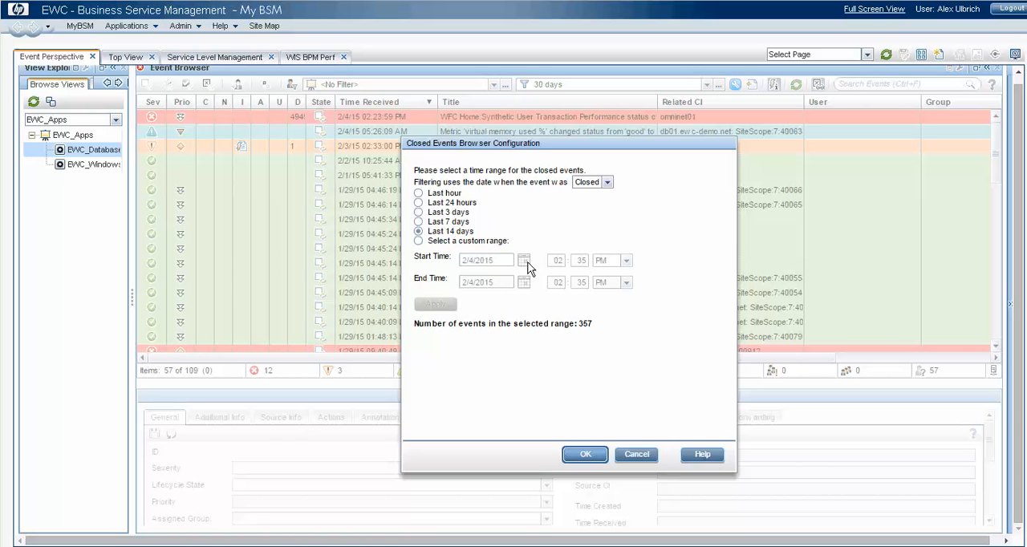
pyautogui.click(418, 240)
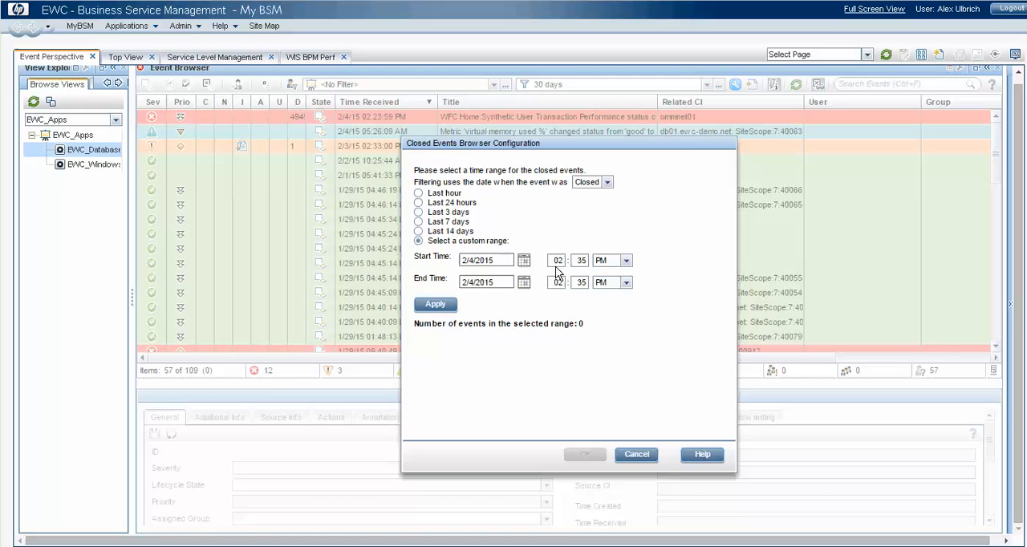
pyautogui.click(524, 260)
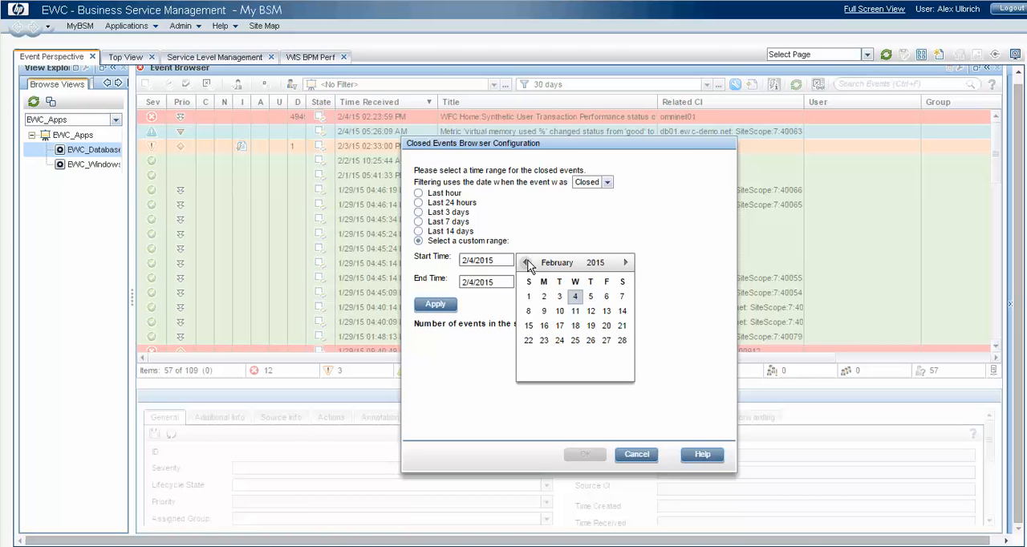
pyautogui.click(525, 262)
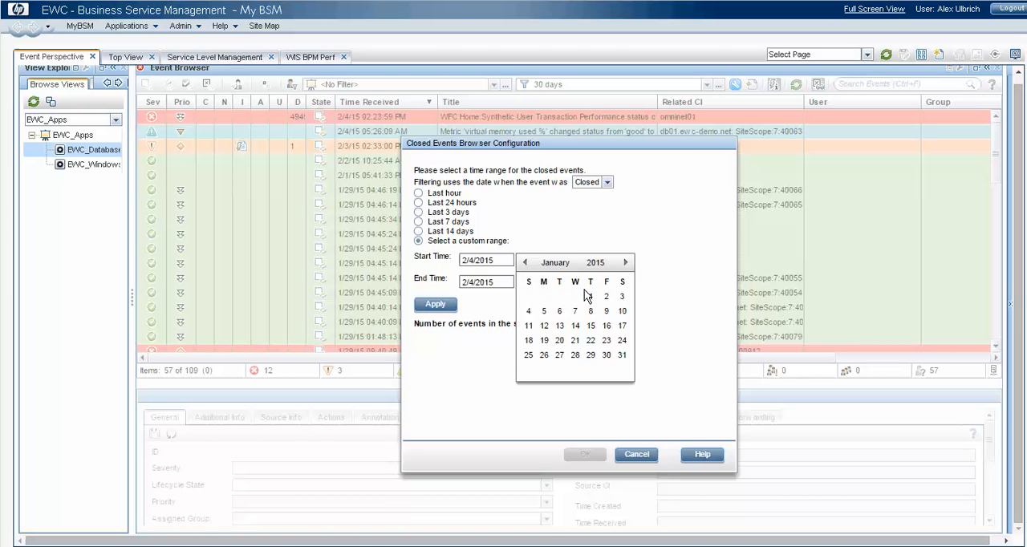
pyautogui.click(625, 262)
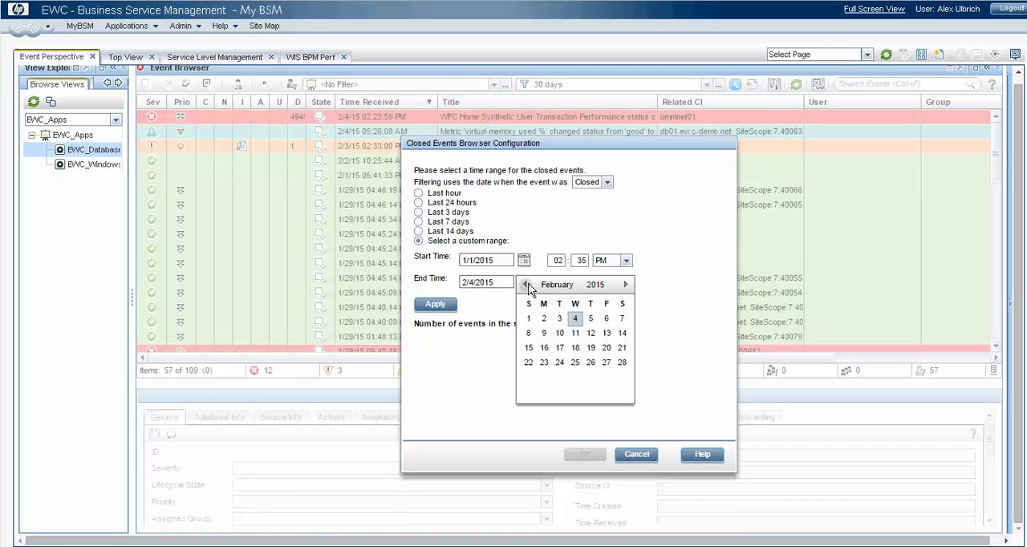
# Set the end date to January 31, 2015, apply the range and load the 765 closed events.
pyautogui.click(526, 284)
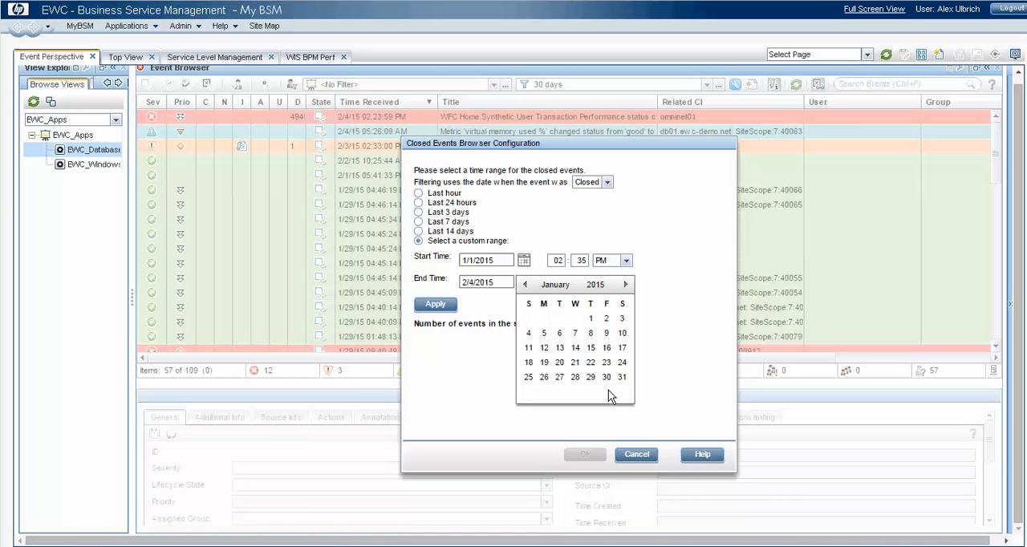
pyautogui.click(621, 377)
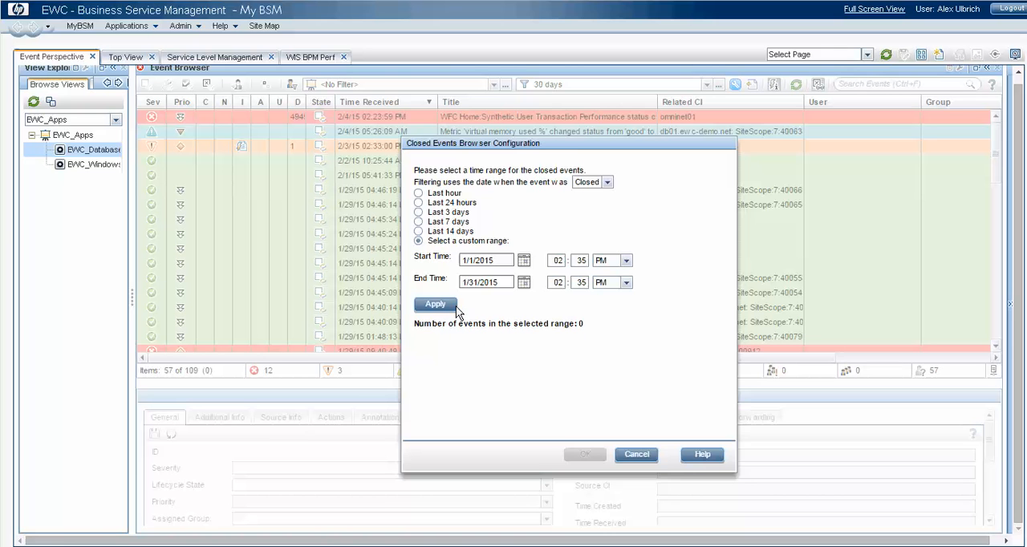
pyautogui.click(435, 304)
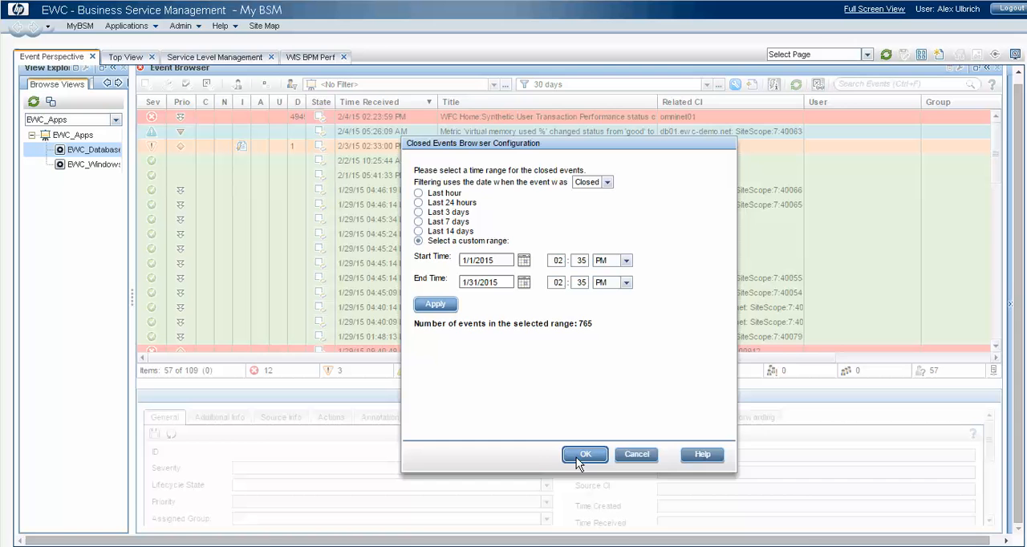
pyautogui.click(584, 454)
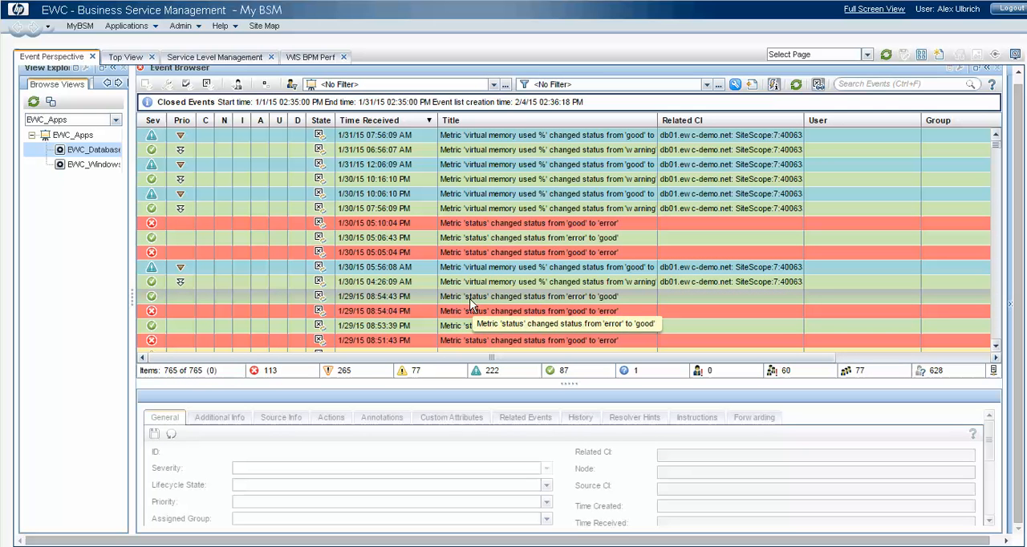
pyautogui.moveTo(762, 102)
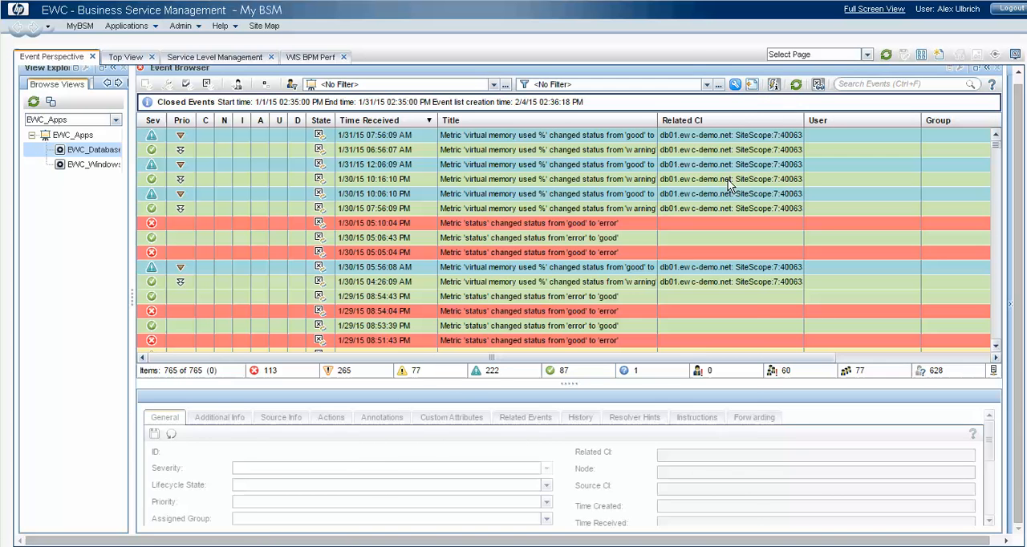
# Bring up the Export Event List dialog for the 765 closed January events.
pyautogui.click(818, 84)
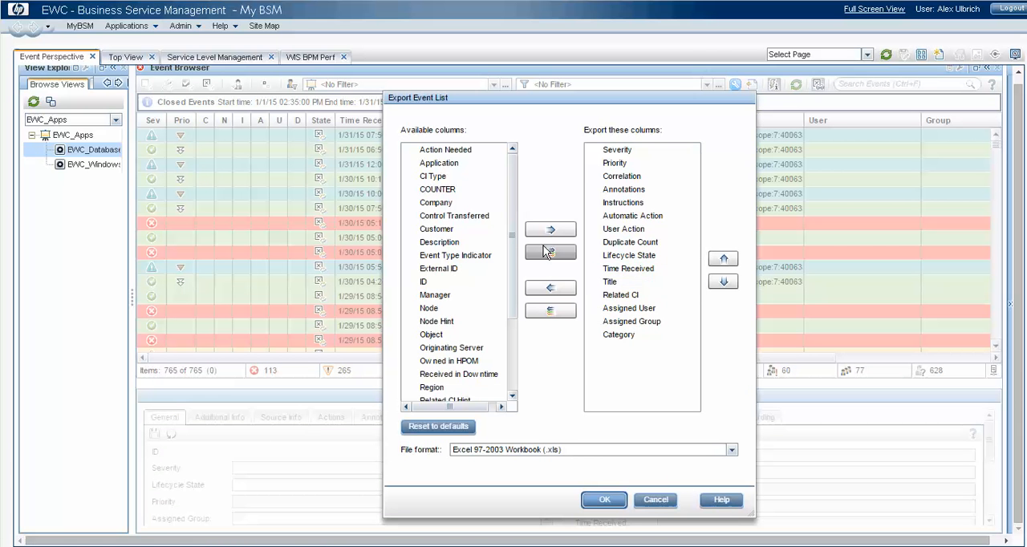
# Clear the export list and add Severity, Duplicate Count, Lifecycle State and Time Received.
pyautogui.click(550, 310)
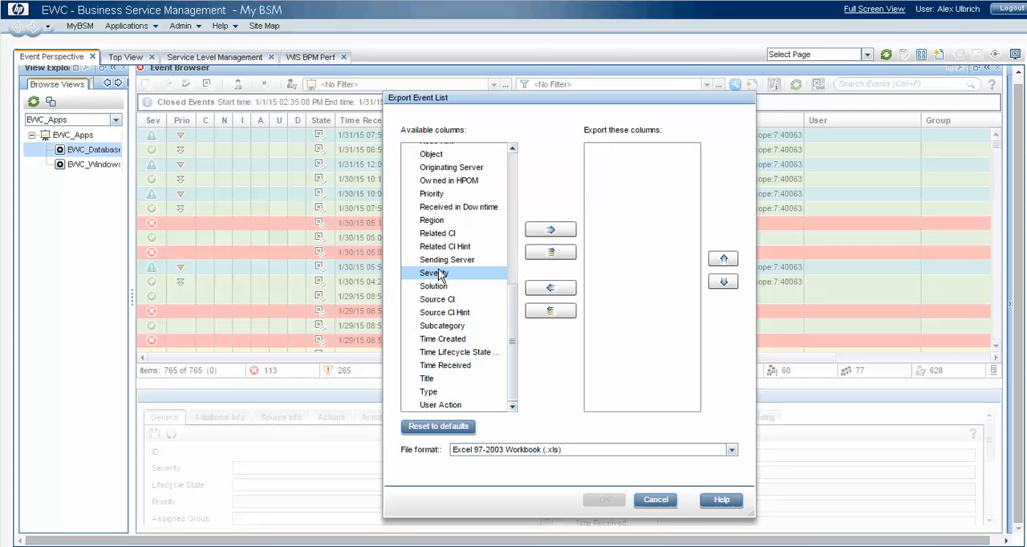
pyautogui.click(550, 229)
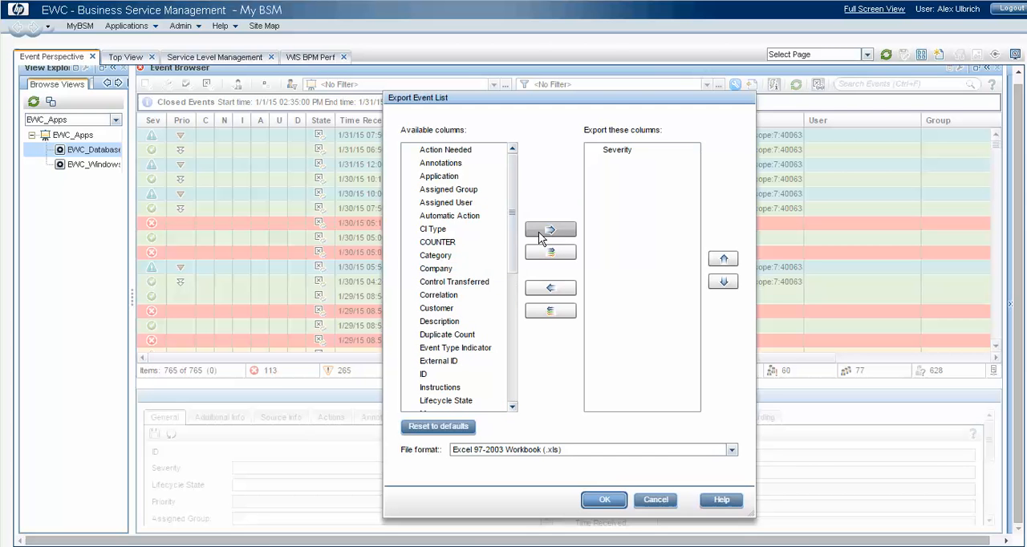
pyautogui.click(447, 335)
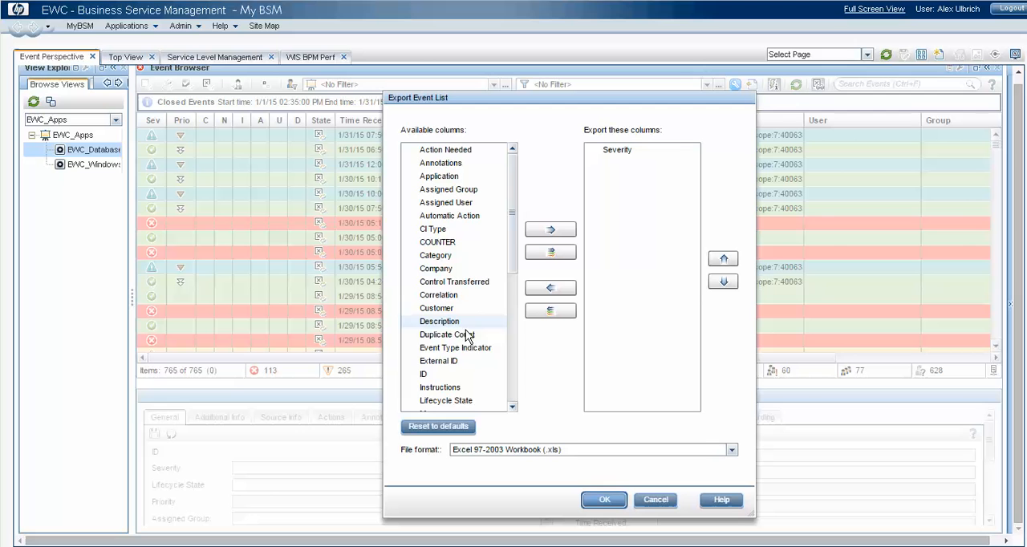
pyautogui.click(550, 229)
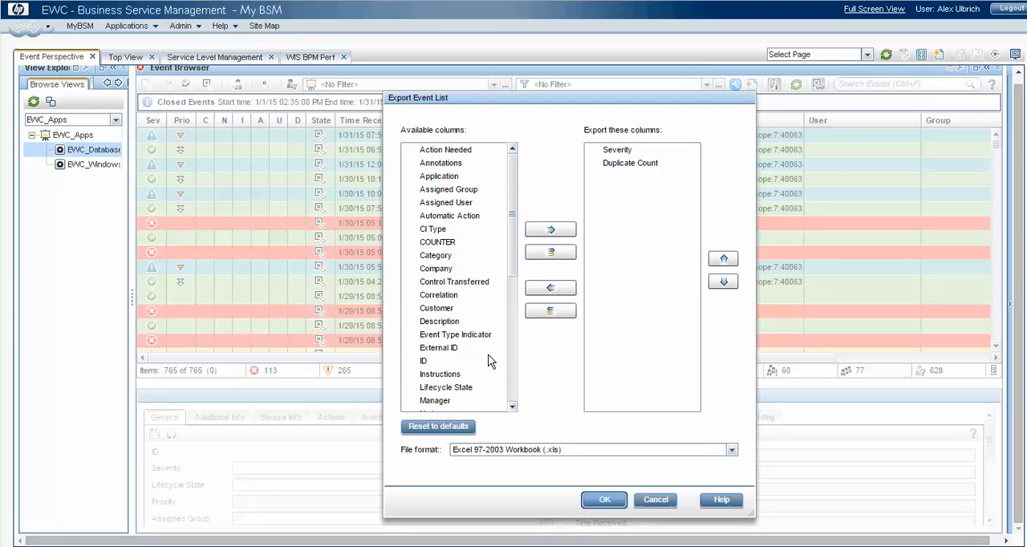
pyautogui.click(445, 387)
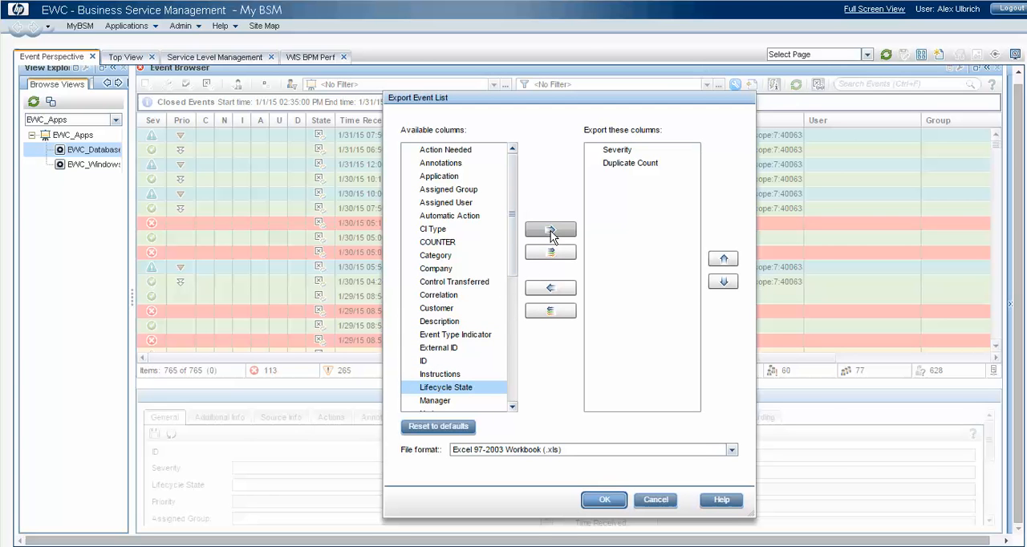
pyautogui.click(550, 230)
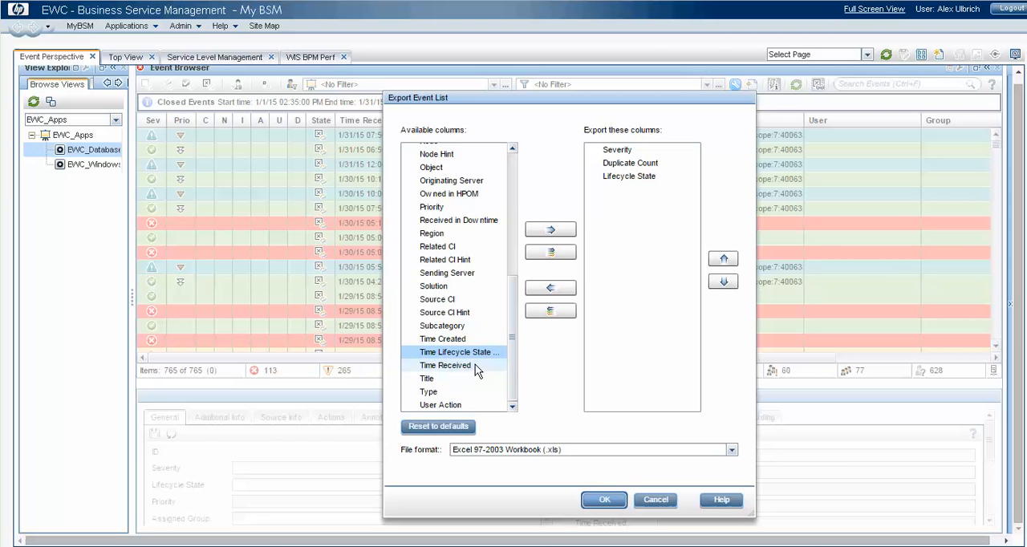
pyautogui.click(445, 365)
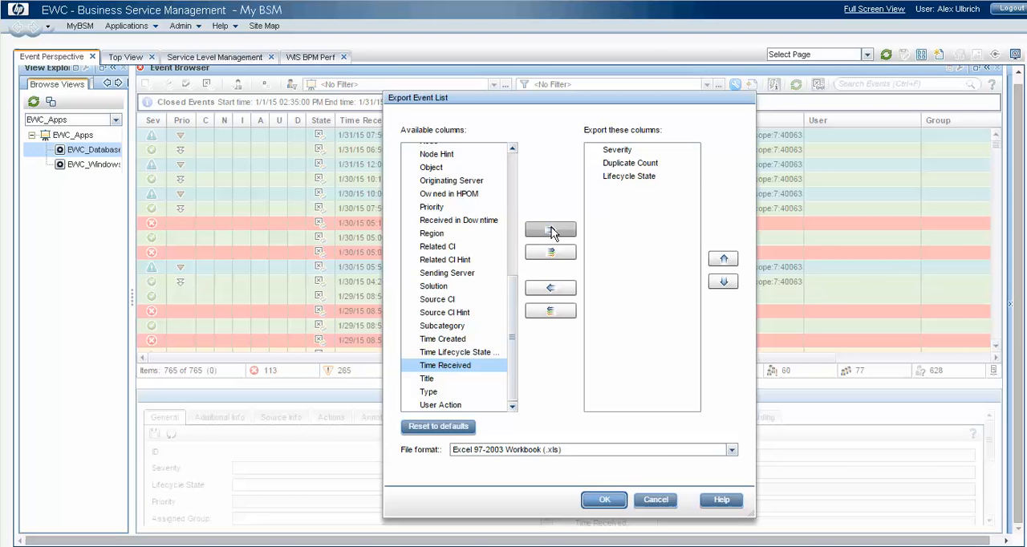
pyautogui.click(550, 230)
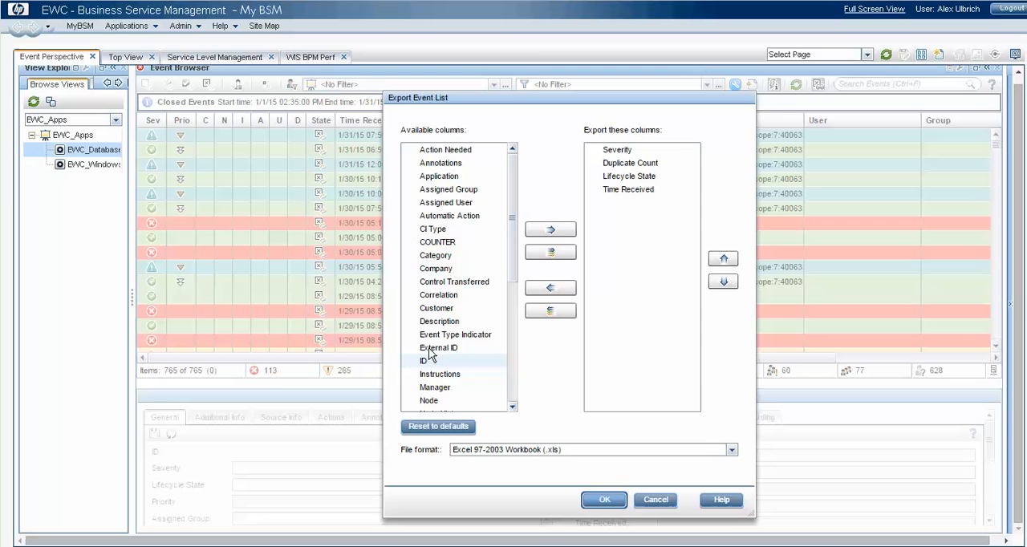
# Add Title and Application, set the format to Excel 2007 .xlsx and confirm the export settings.
pyautogui.scroll(-3)
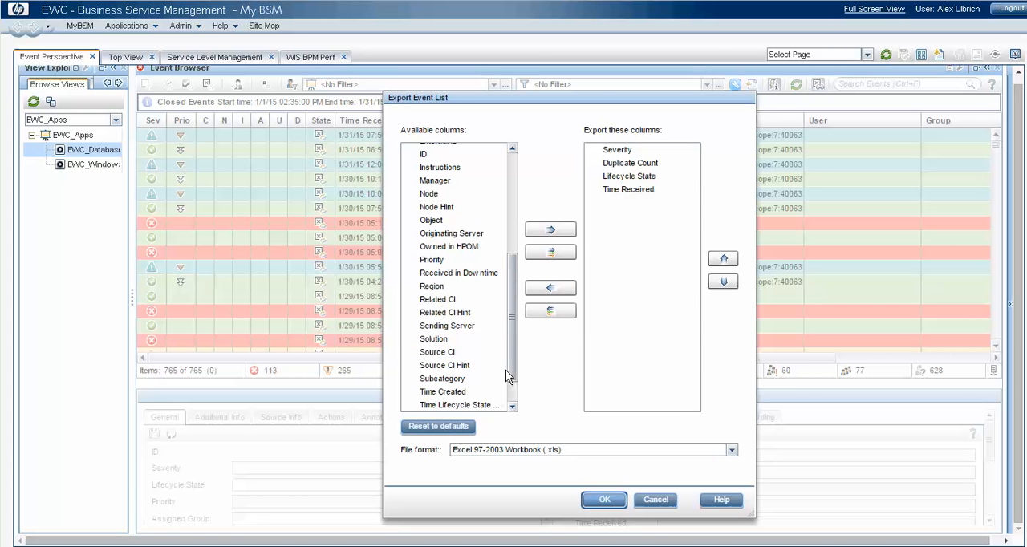
pyautogui.scroll(-3)
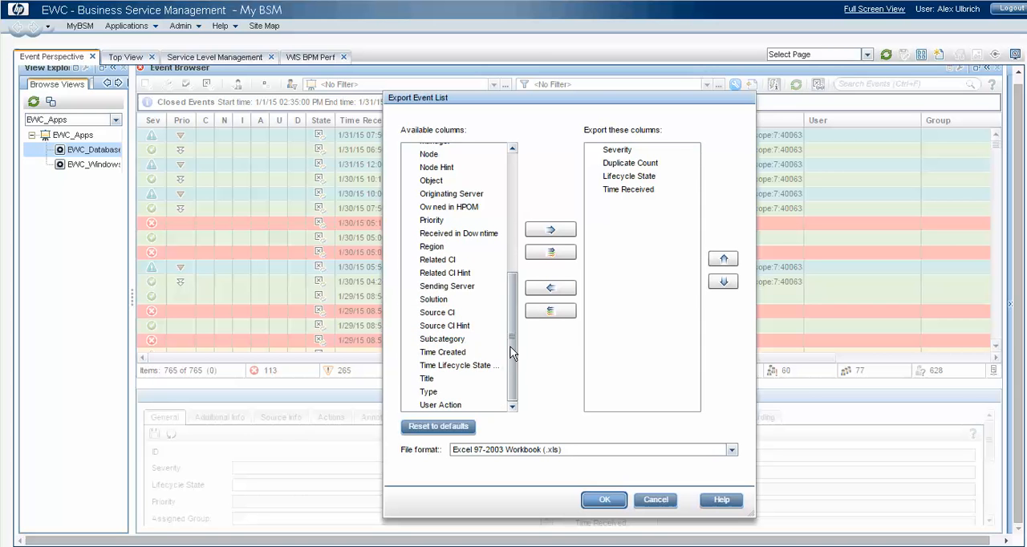
pyautogui.click(427, 378)
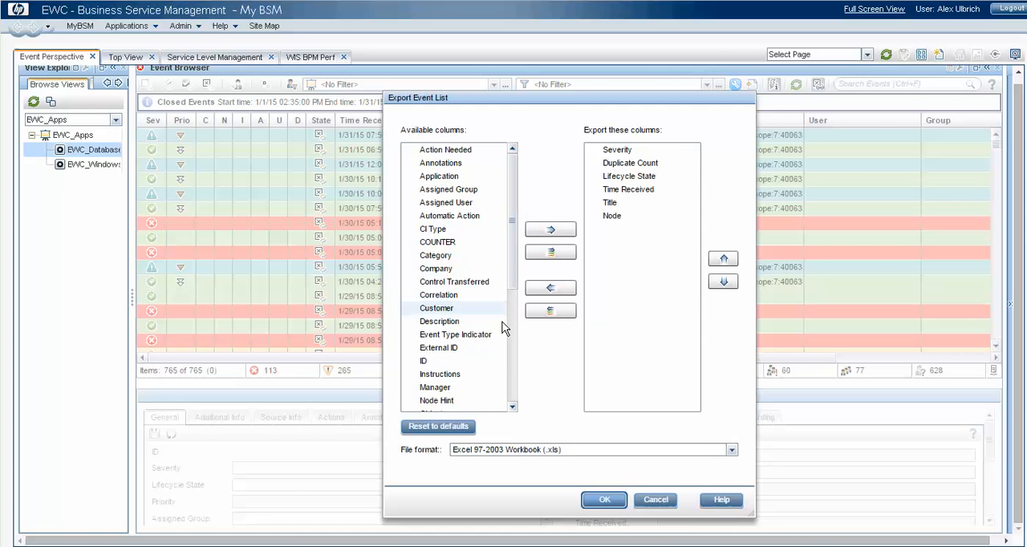
pyautogui.scroll(-3)
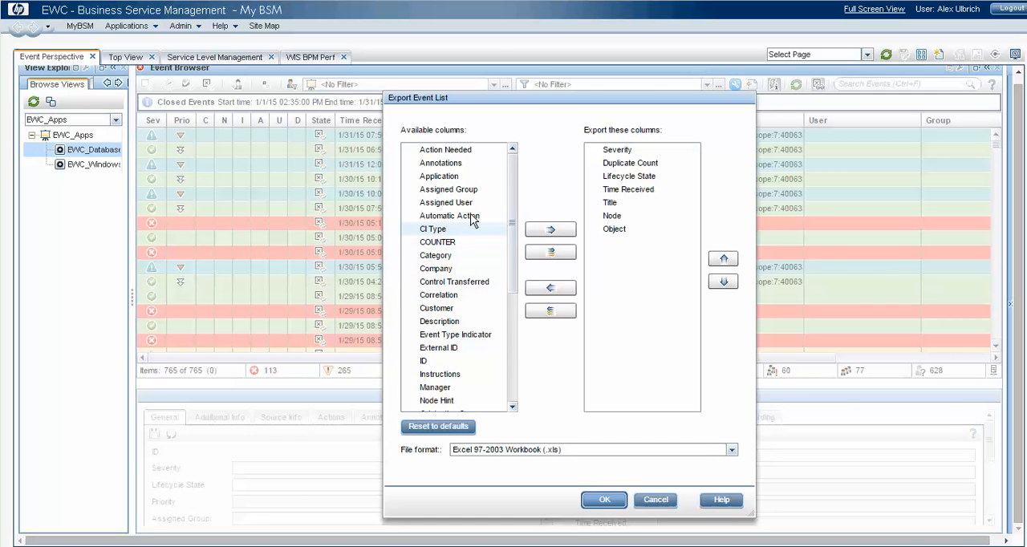
pyautogui.click(439, 176)
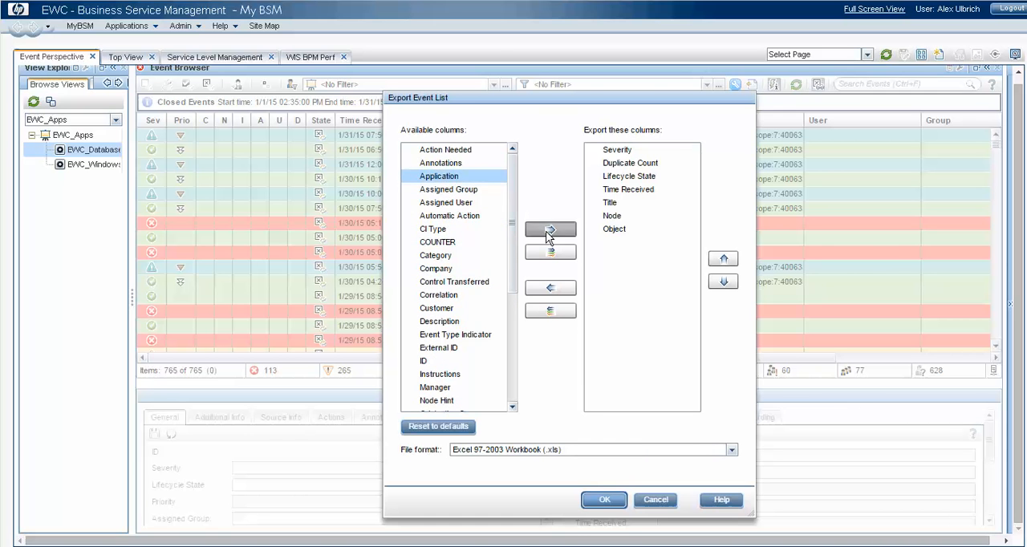
pyautogui.click(550, 230)
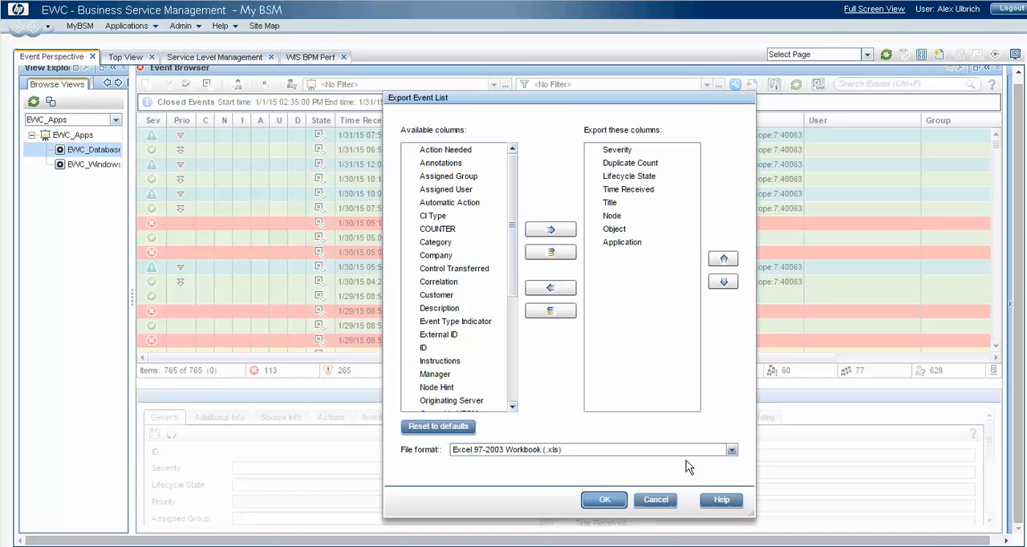
pyautogui.click(729, 450)
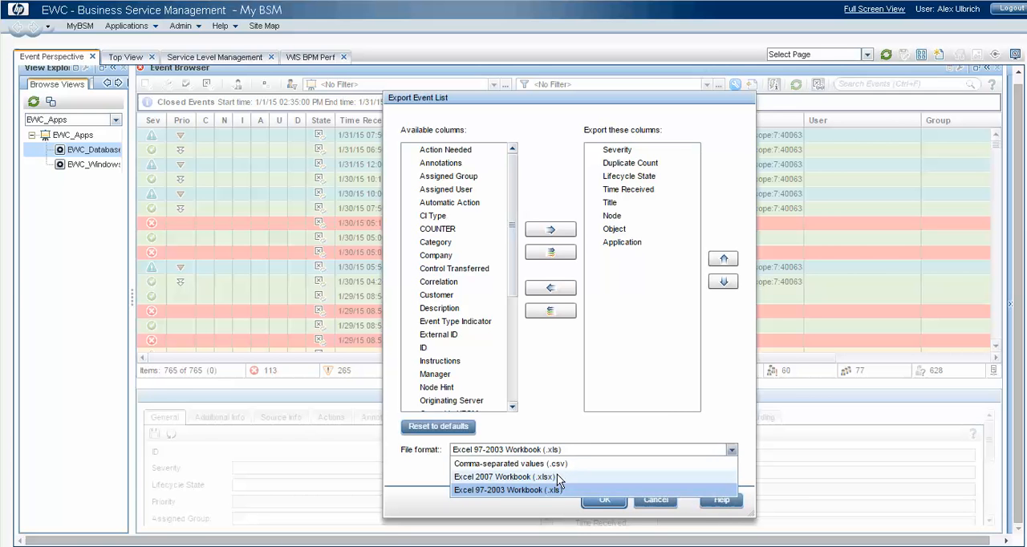
pyautogui.click(504, 476)
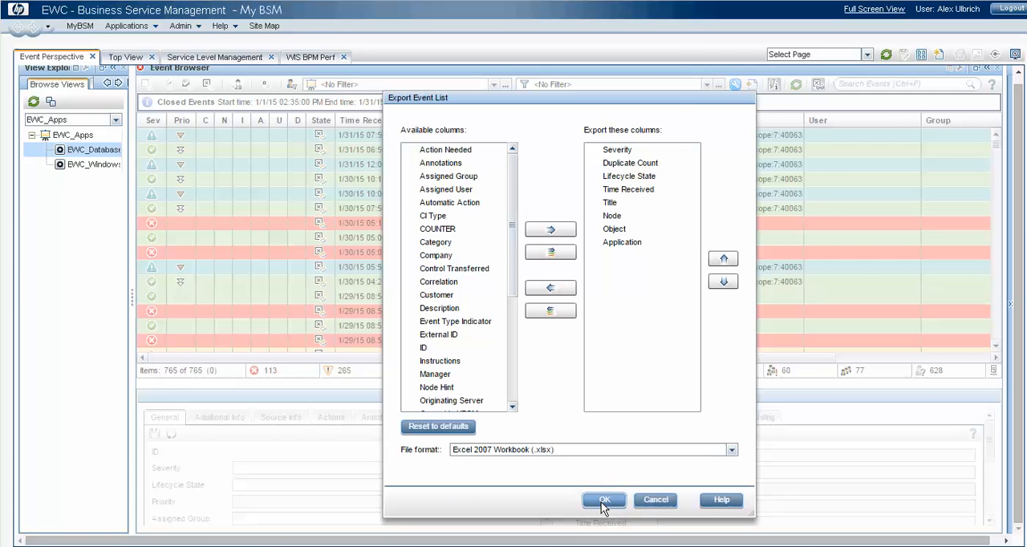
pyautogui.click(603, 500)
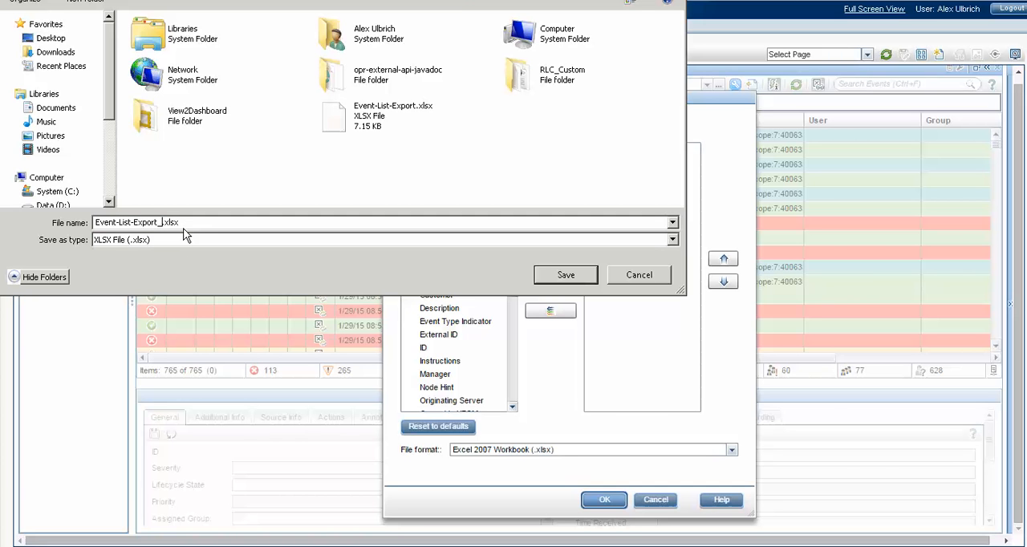
# Save the closed events export as Event-List-Export_Hist.xlsx and finish the export.
pyautogui.write('Hist')
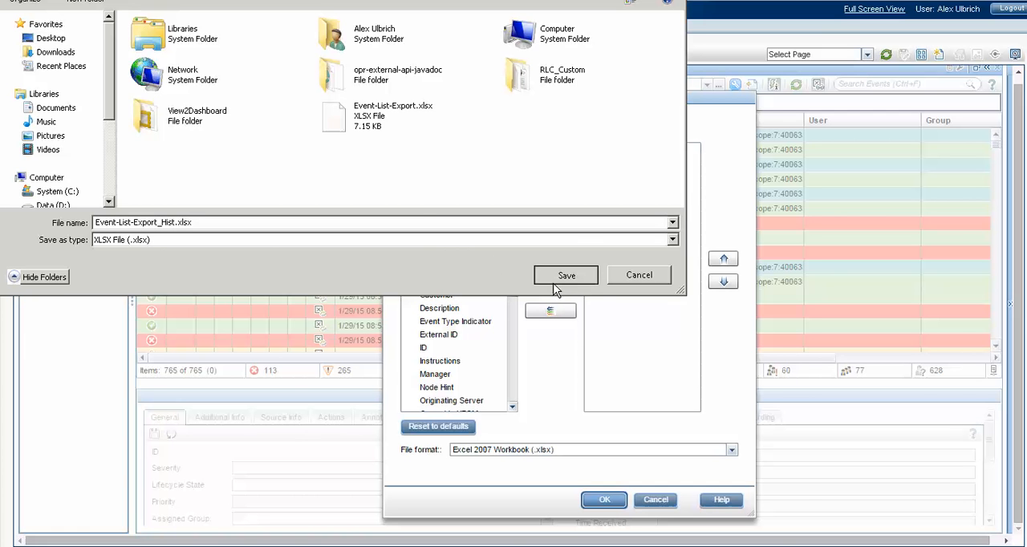
pyautogui.click(565, 274)
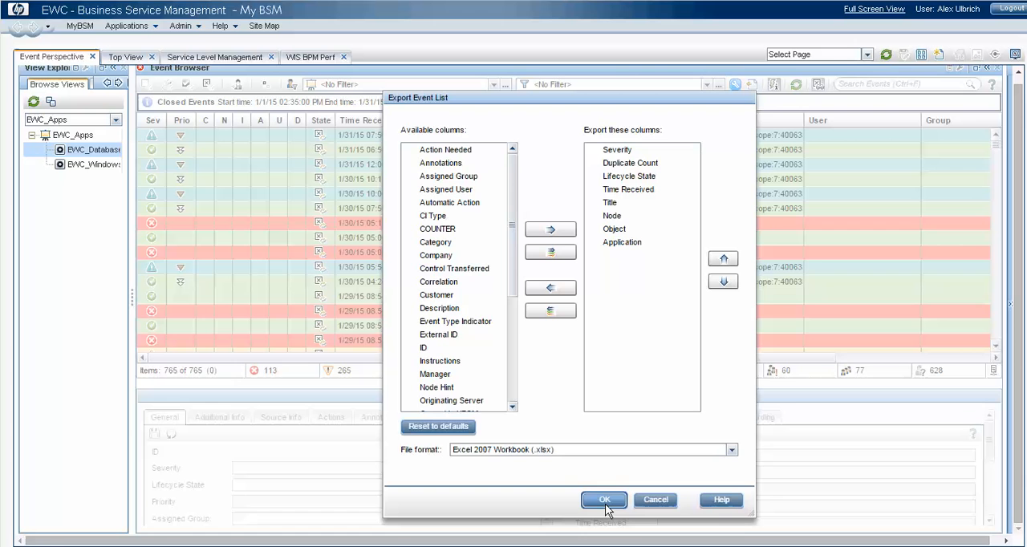
pyautogui.click(604, 499)
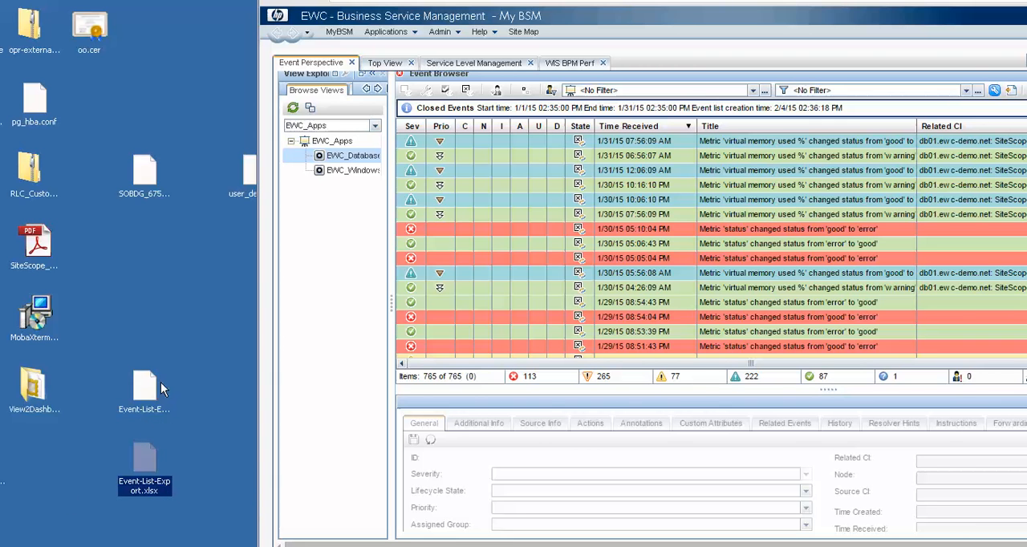
pyautogui.moveTo(133, 430)
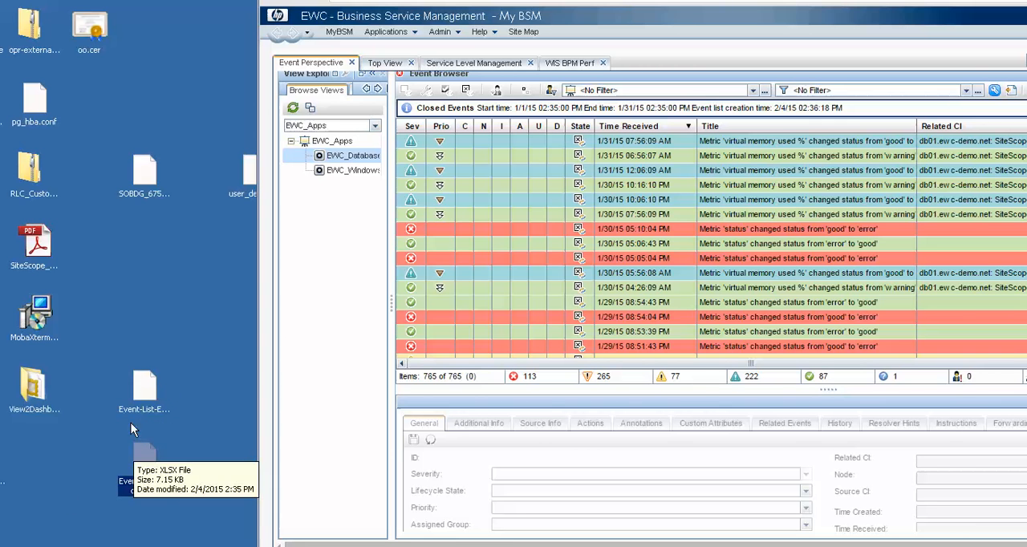
pyautogui.moveTo(156, 381)
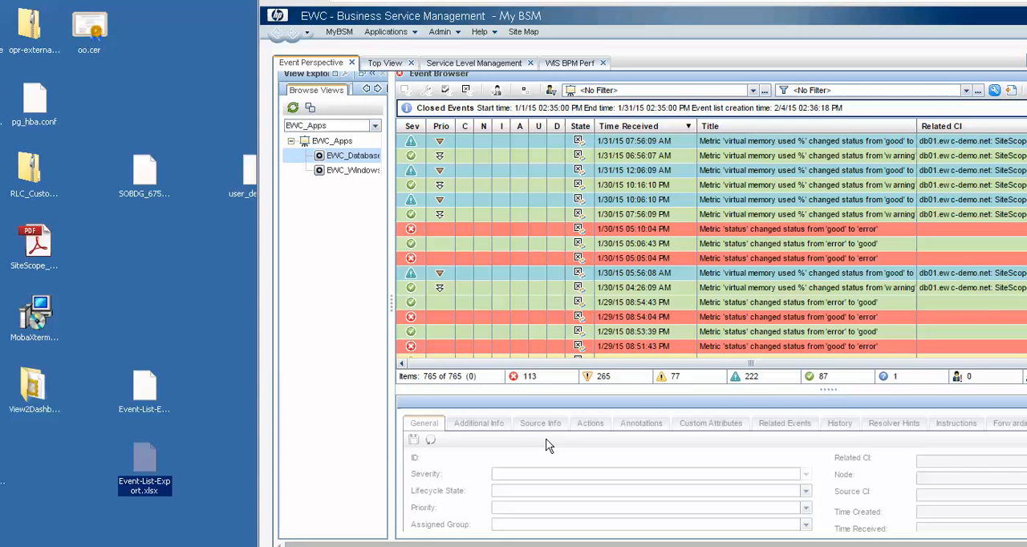
pyautogui.moveTo(481, 491)
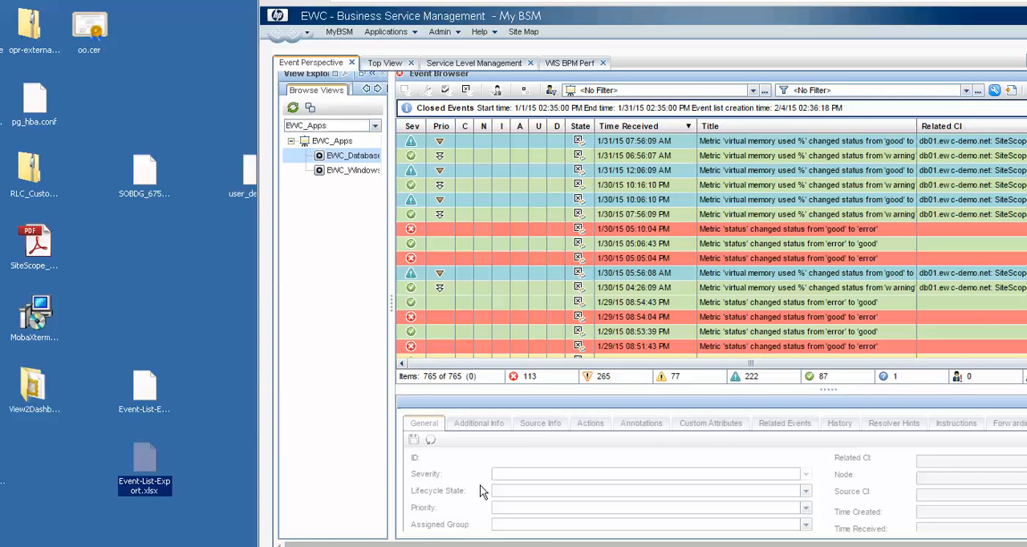